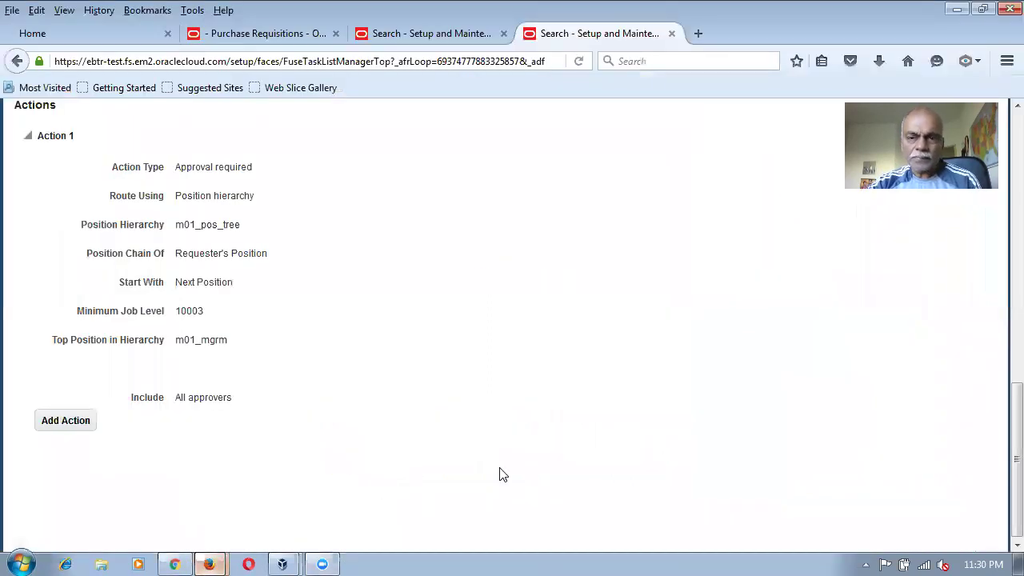
Scroll up through the approval rule's position-hierarchy action details.
scroll("up", 3)
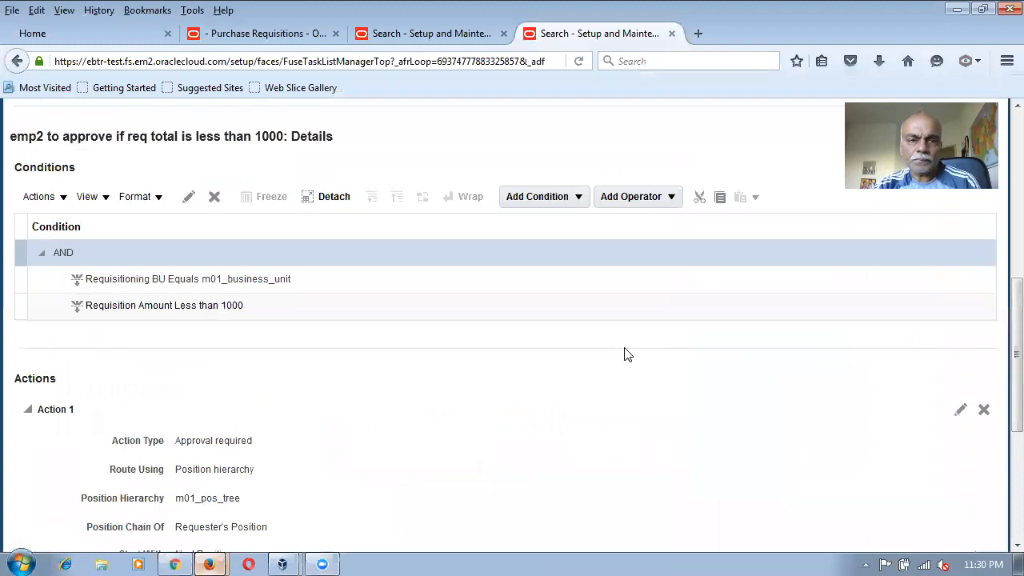
mouse_move(883, 219)
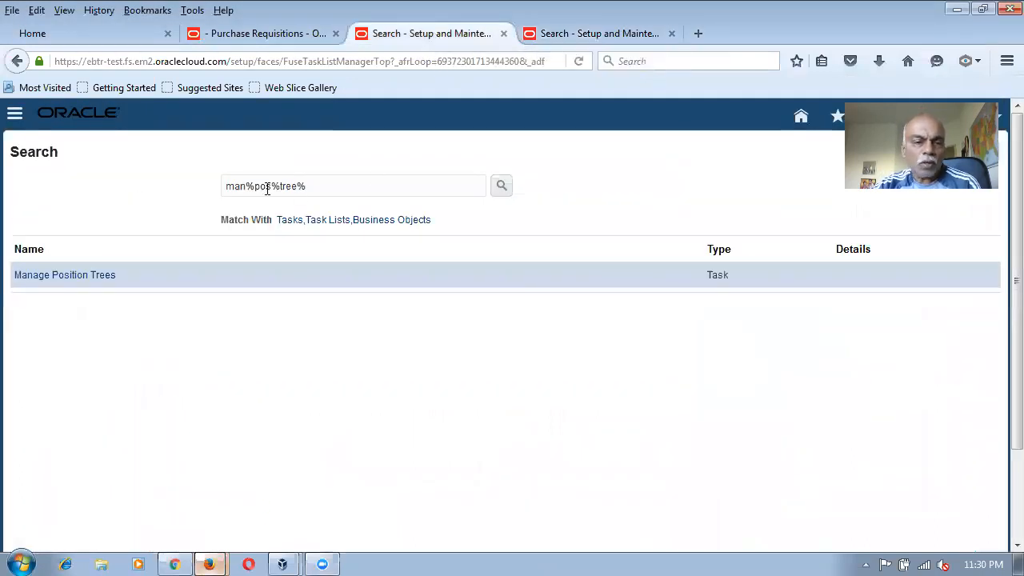
In Manage Position Trees, search tree code m01 and expand m01_pos_tree to show m01_tree_version.
left_click(64, 275)
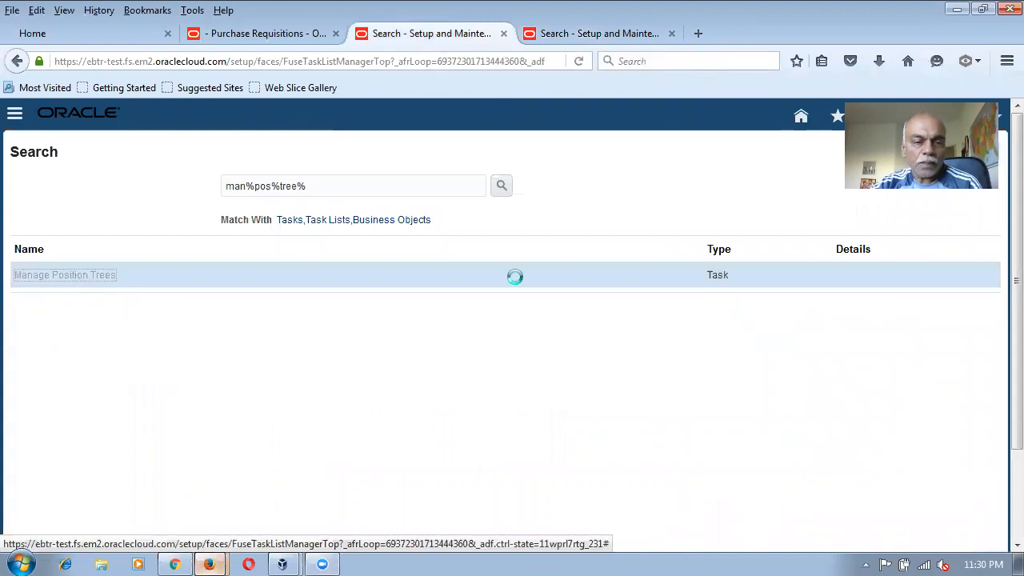
left_click(64, 275)
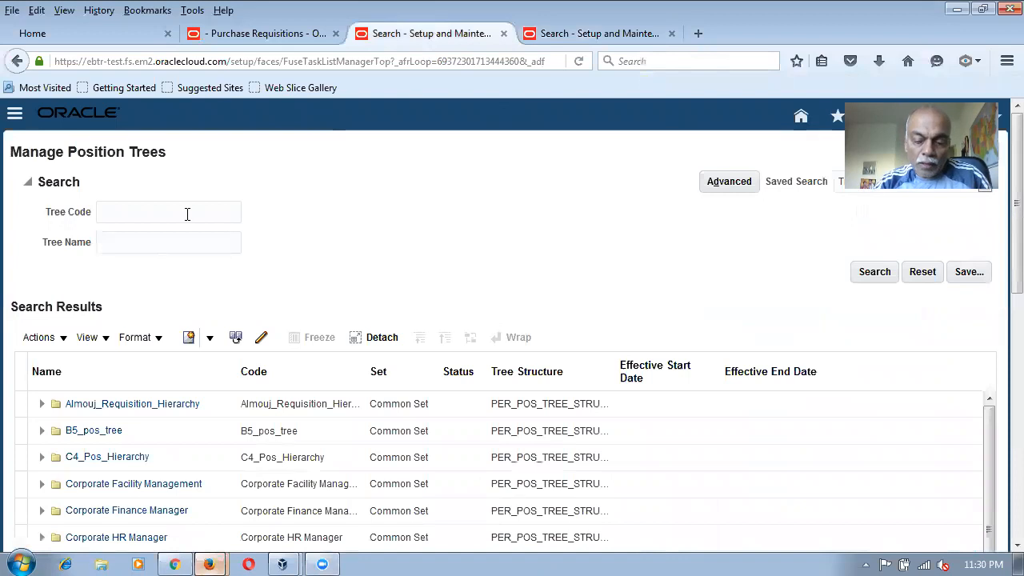
type("m01")
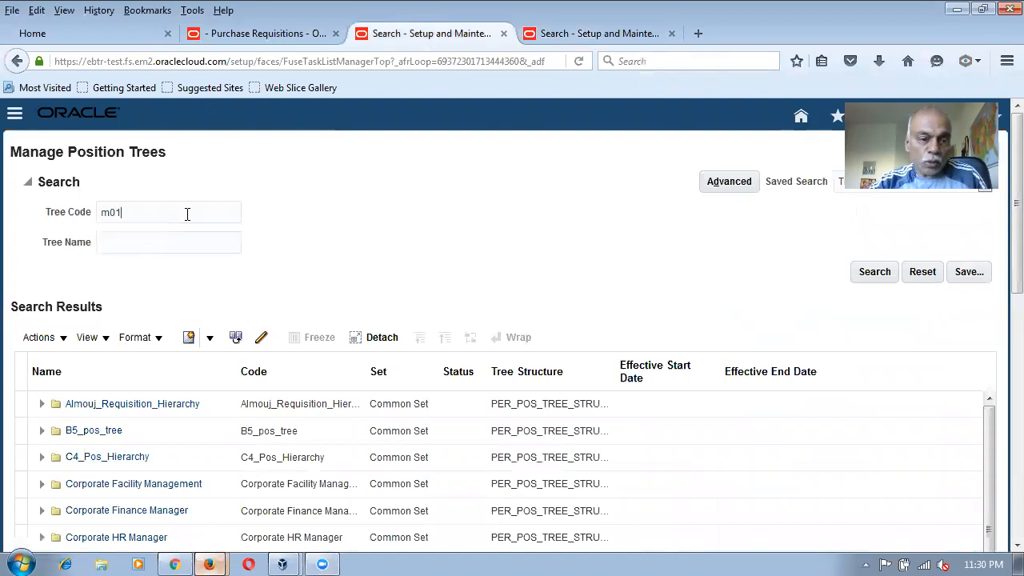
left_click(874, 272)
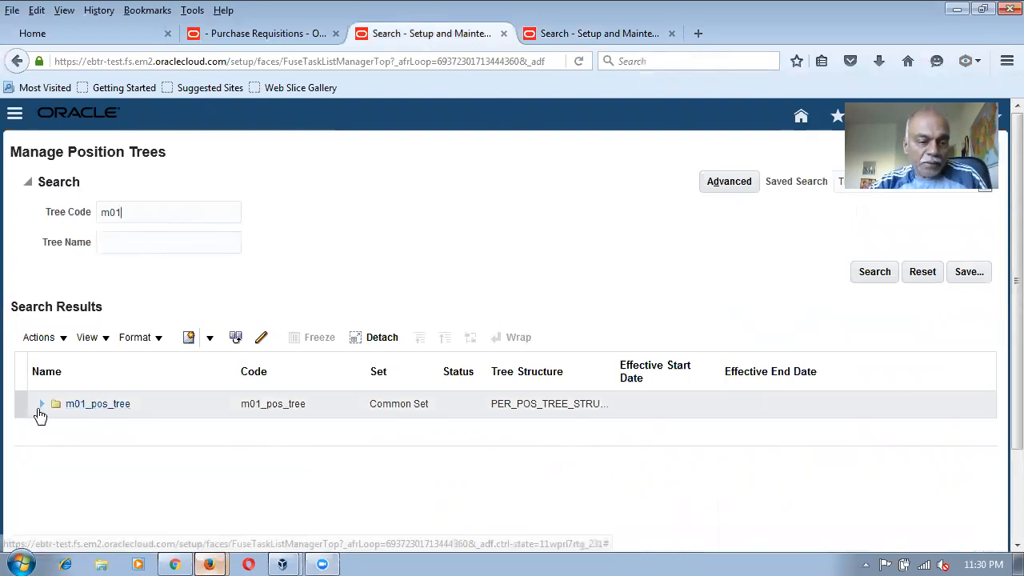
left_click(42, 403)
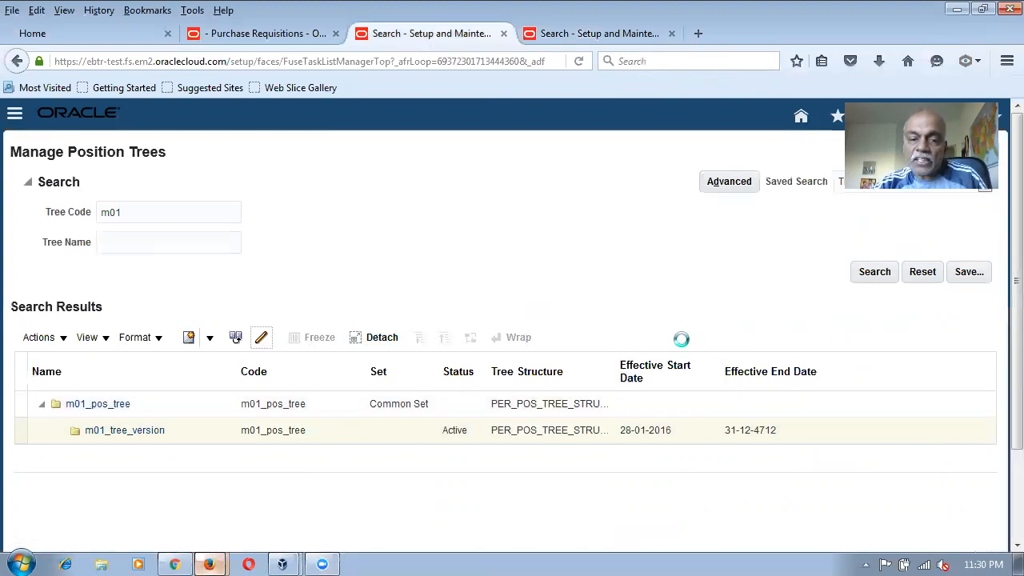
Edit m01_tree_version, accept the reset-to-draft warning, and submit it through the tree nodes step.
left_click(261, 336)
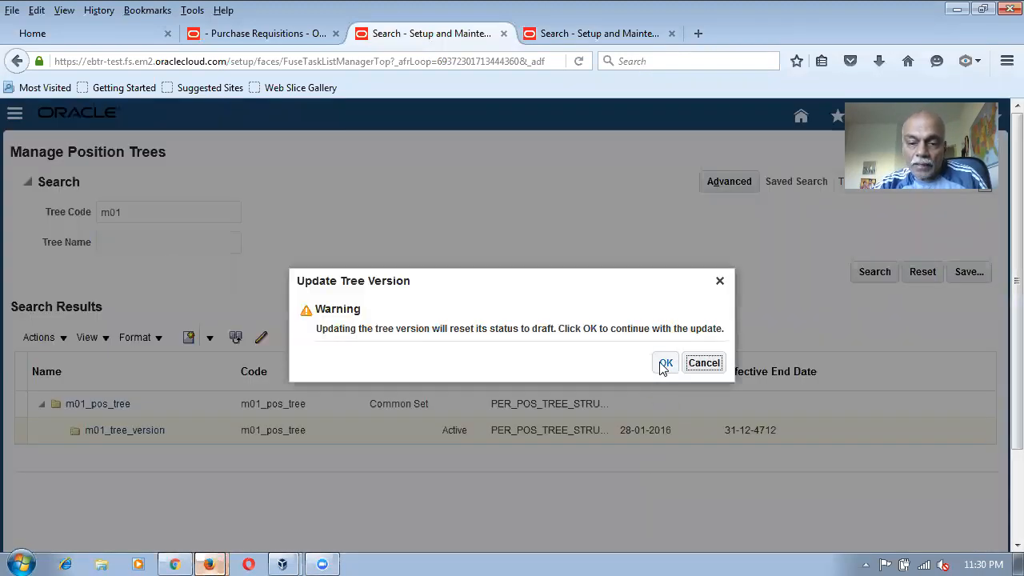
left_click(666, 361)
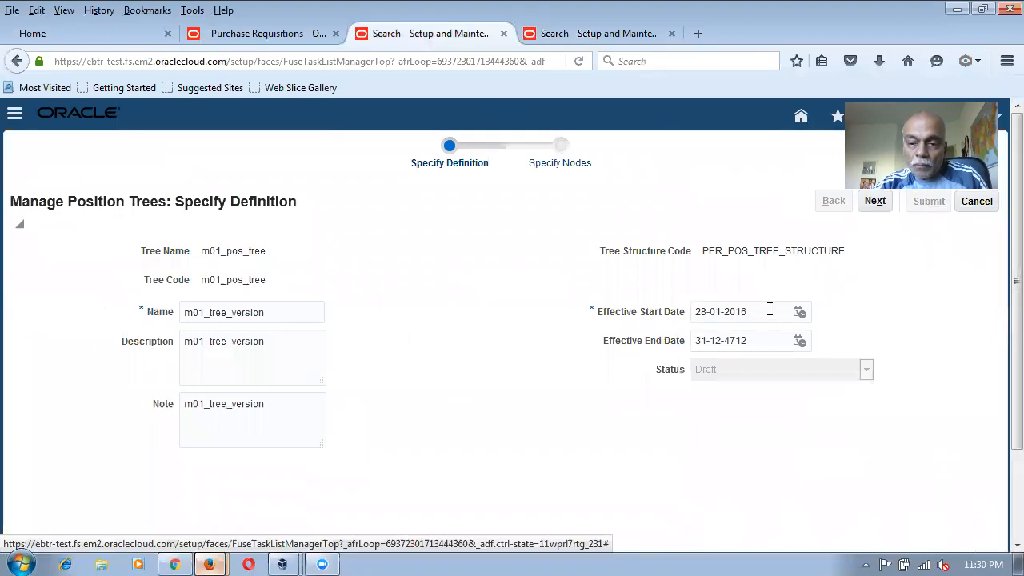
mouse_move(744, 310)
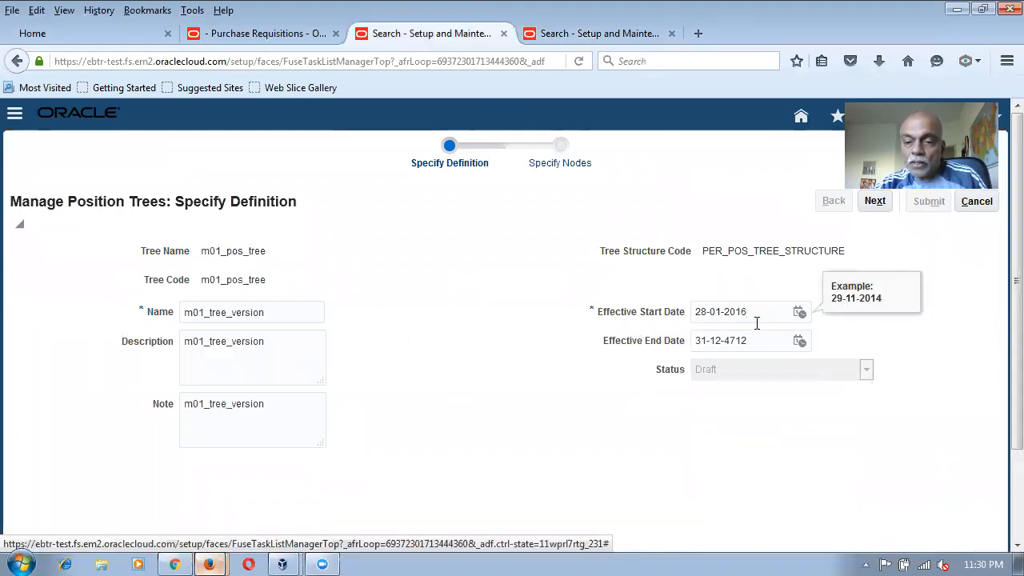
mouse_move(755, 316)
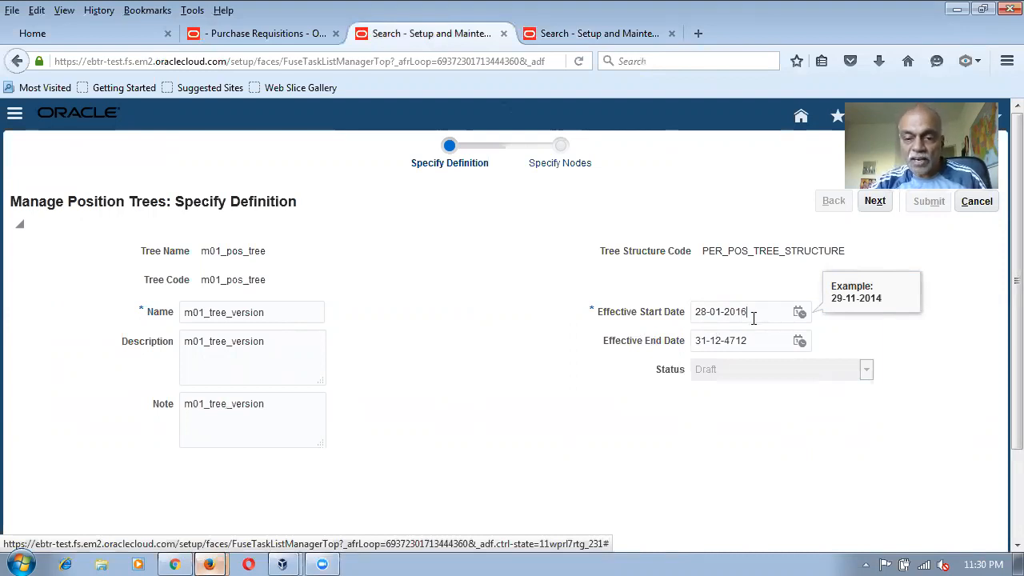
mouse_move(854, 232)
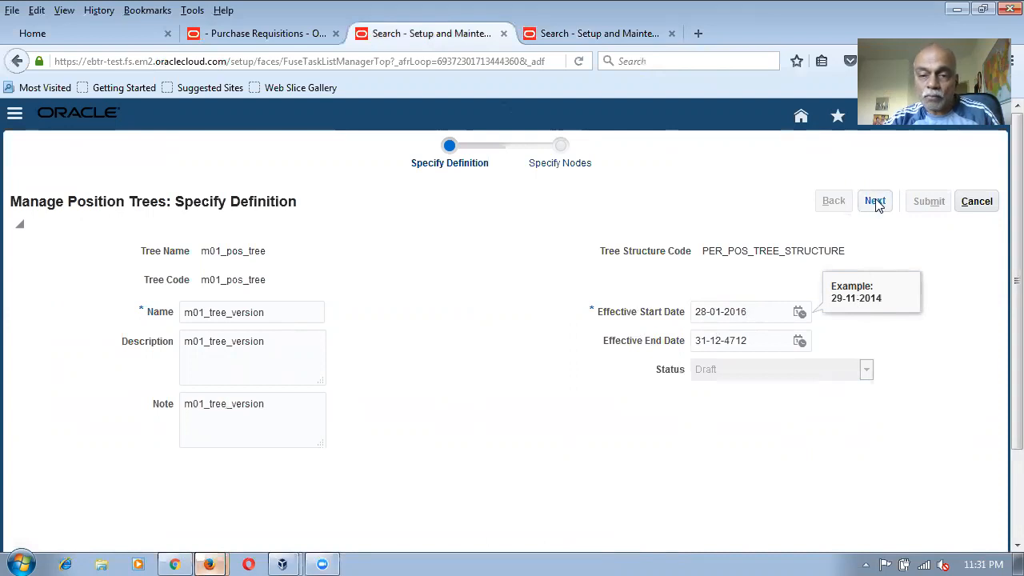
left_click(874, 201)
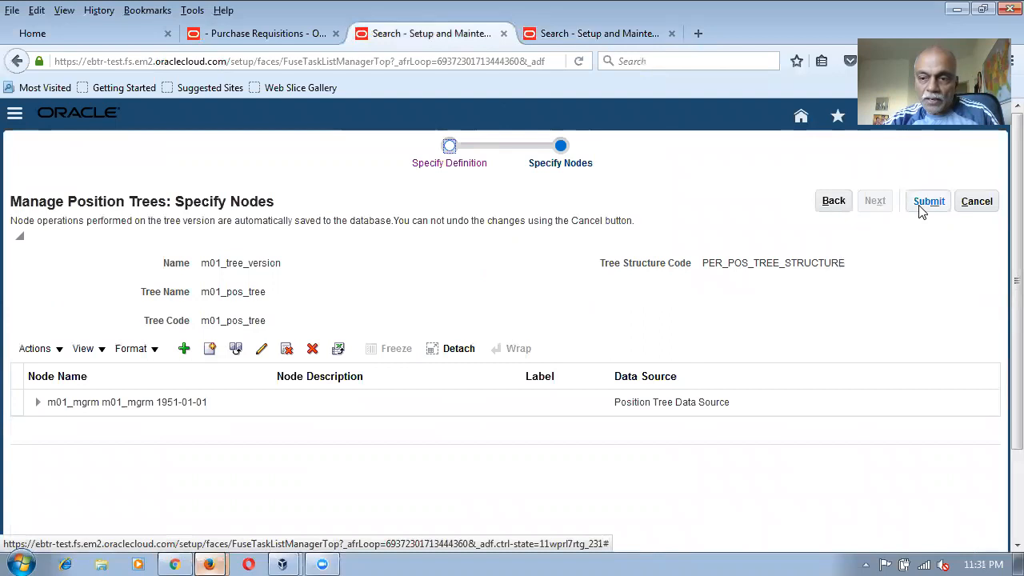
left_click(928, 201)
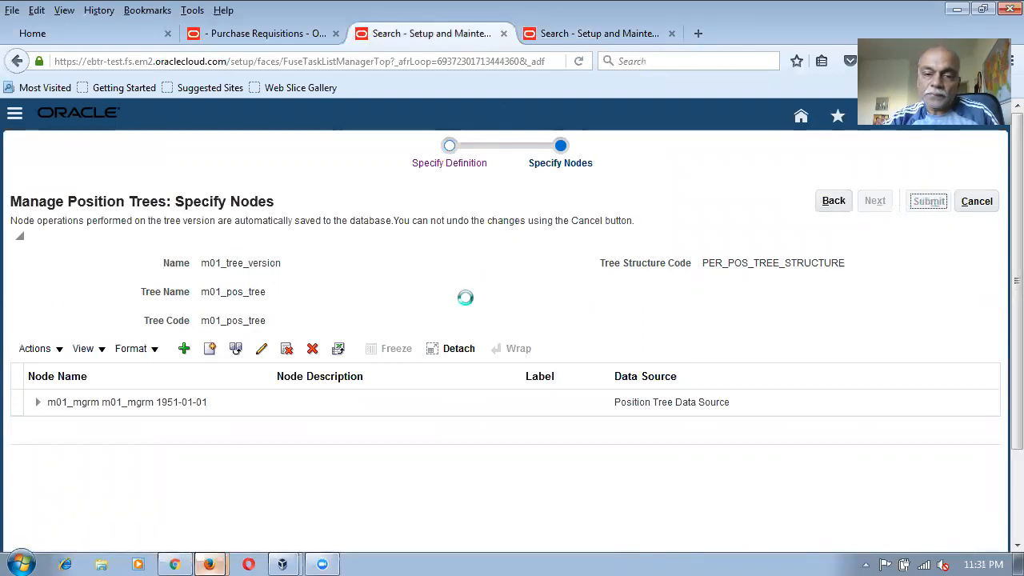
left_click(928, 201)
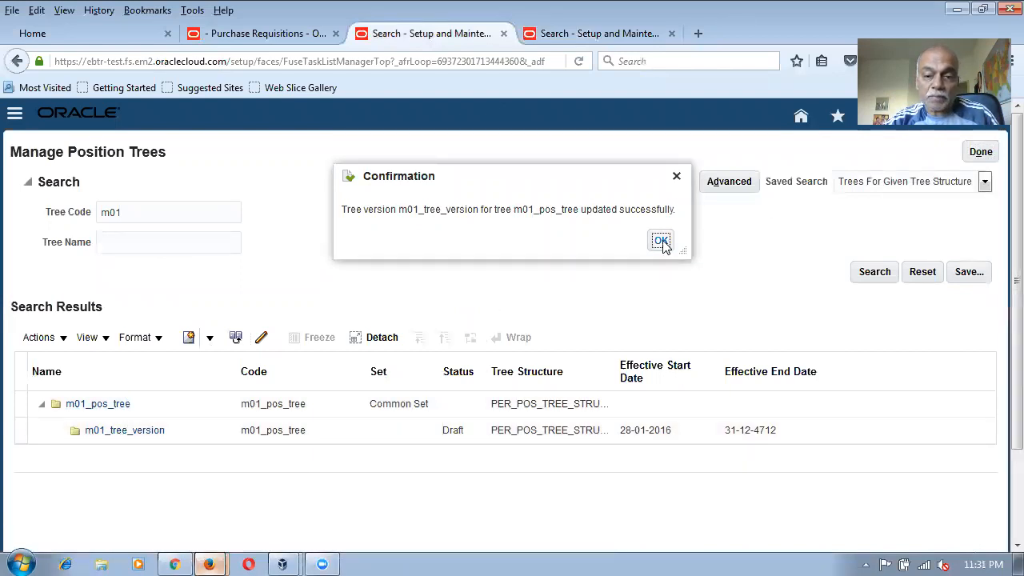
Run an online audit on m01_tree_version from Actions, acknowledge the 14-validator success, and finish.
left_click(660, 240)
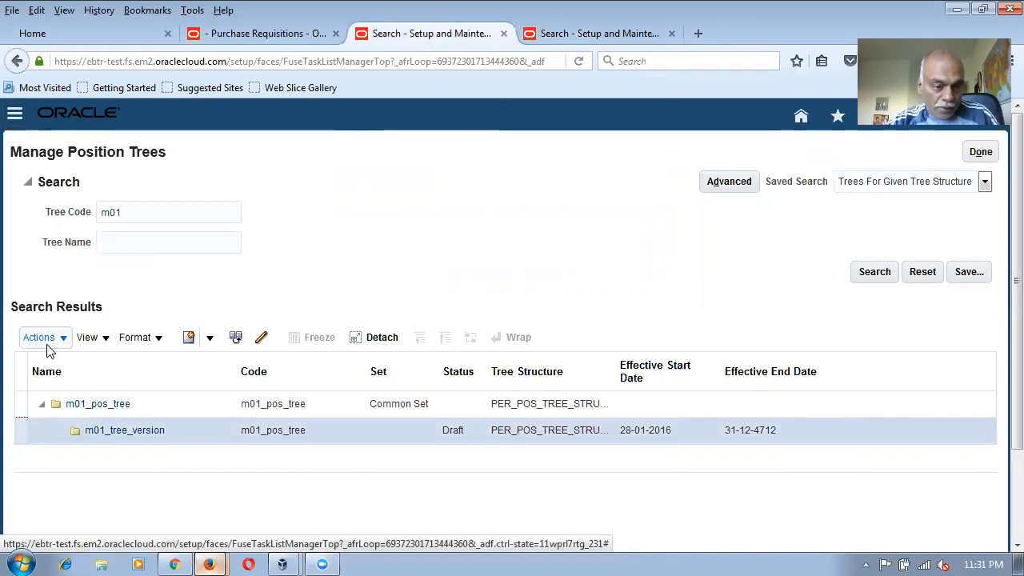
left_click(41, 336)
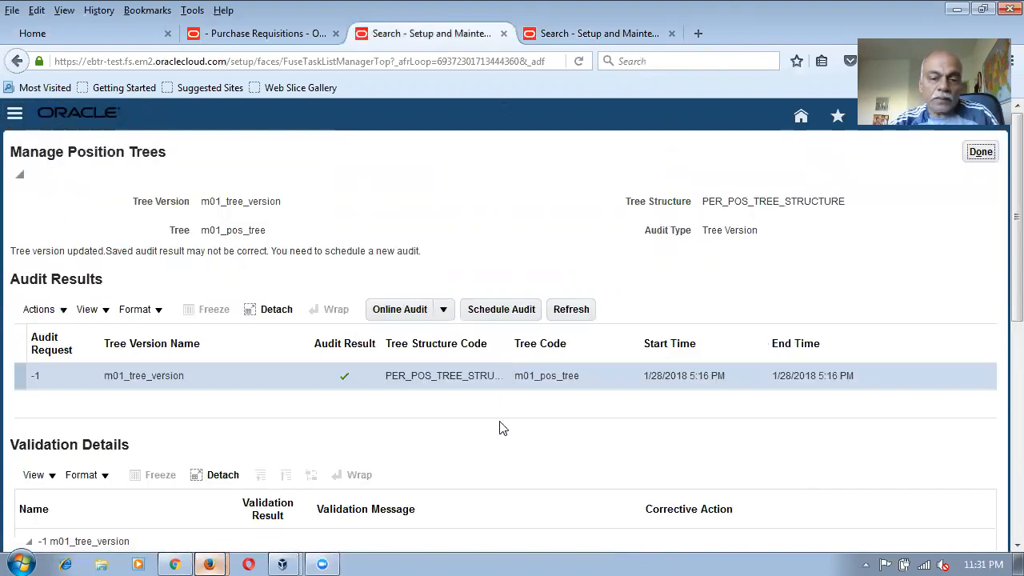
left_click(400, 309)
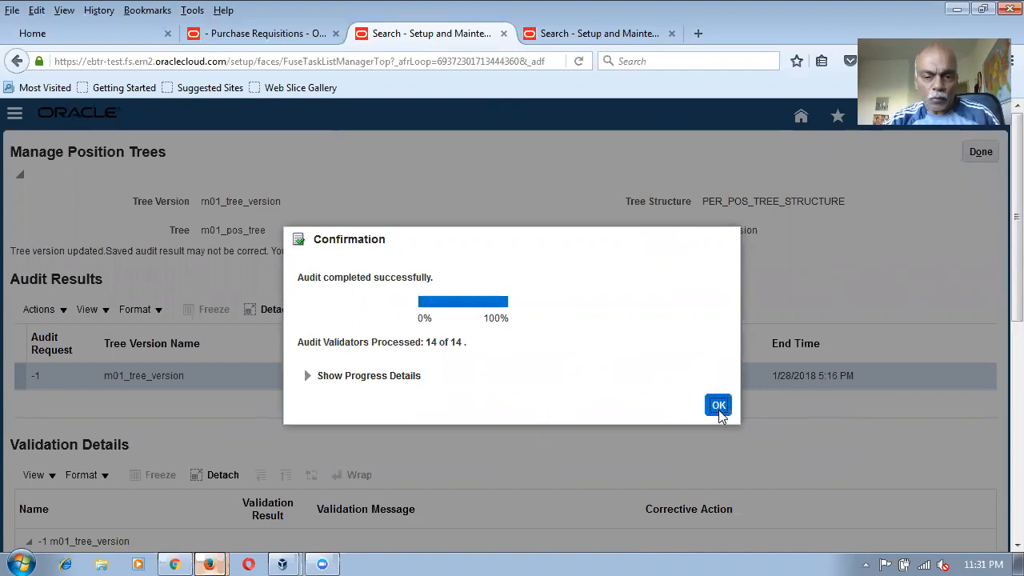
mouse_move(456, 445)
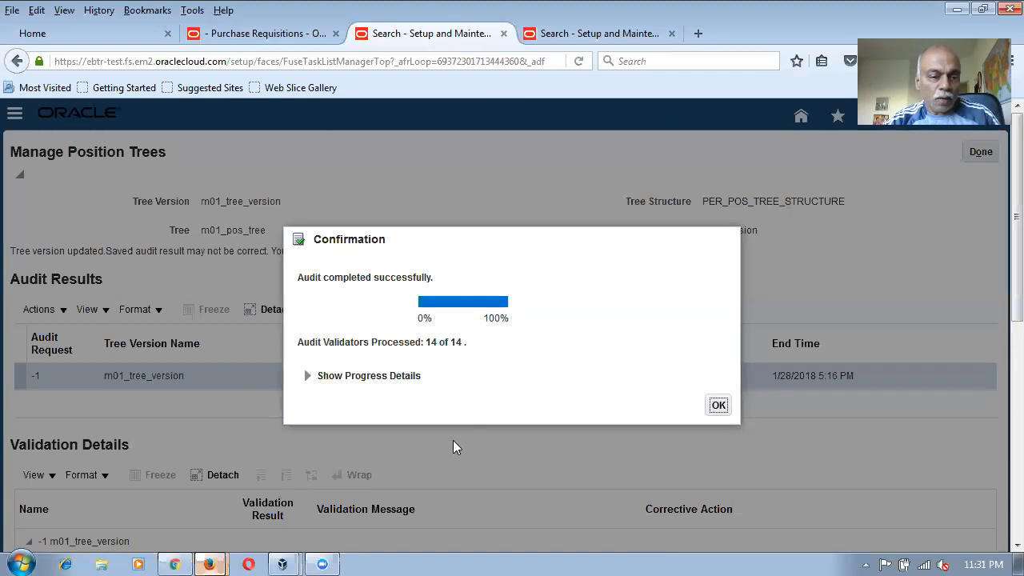
mouse_move(528, 364)
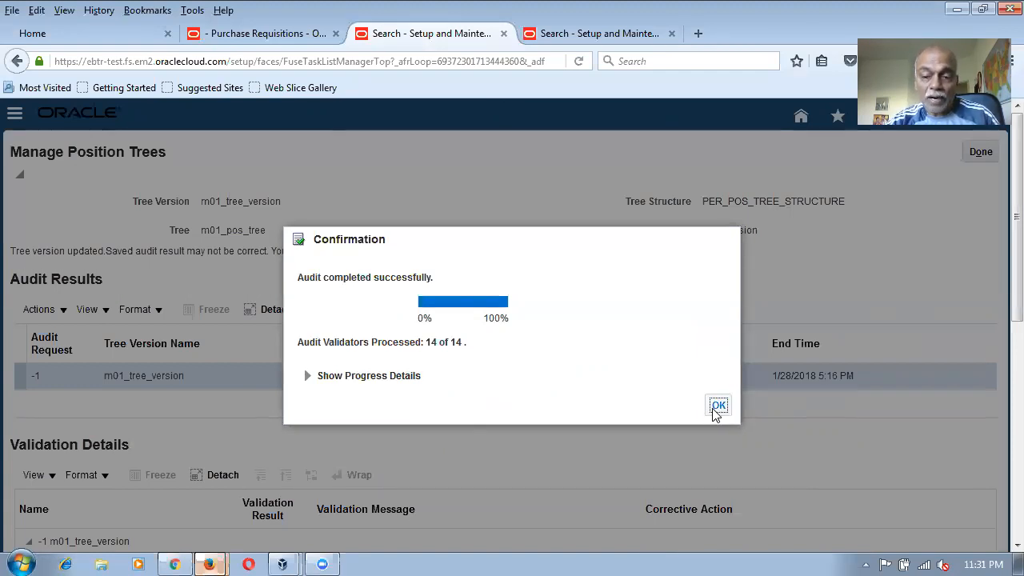
left_click(716, 405)
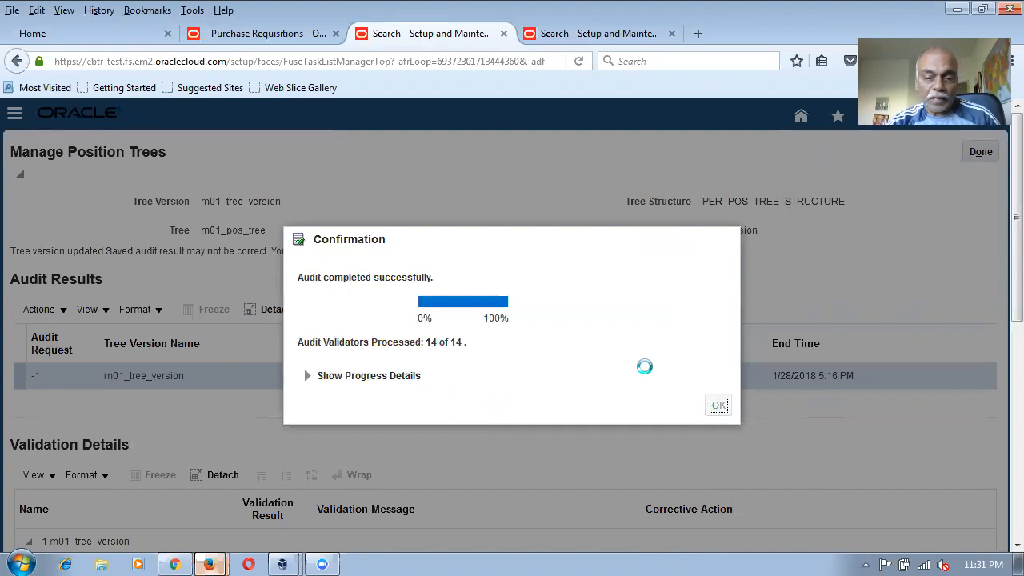
left_click(717, 404)
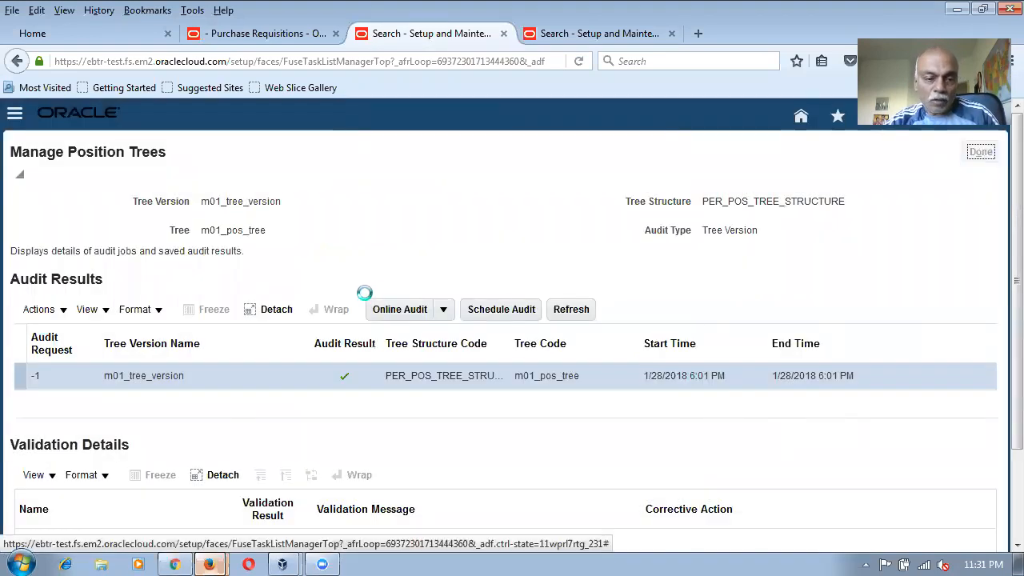
Start online row flattening of m01_tree_version via Actions > Flatten > Row Flattening.
left_click(979, 151)
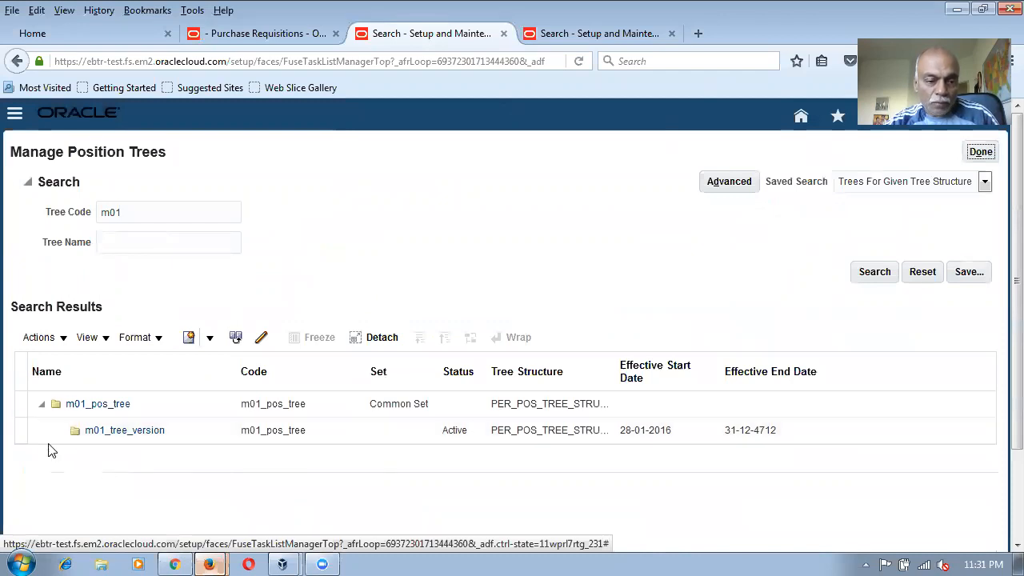
left_click(38, 336)
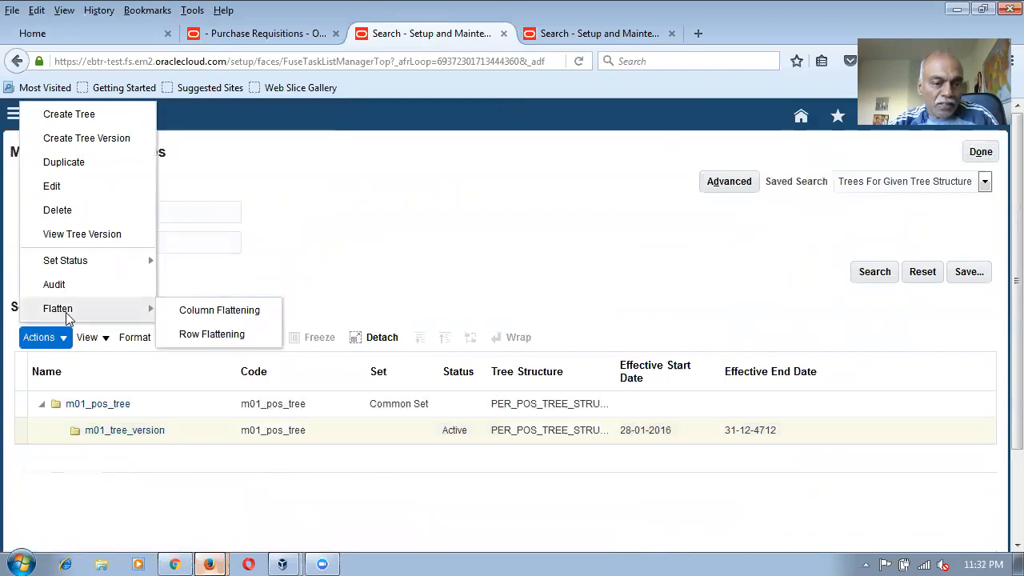
mouse_move(211, 335)
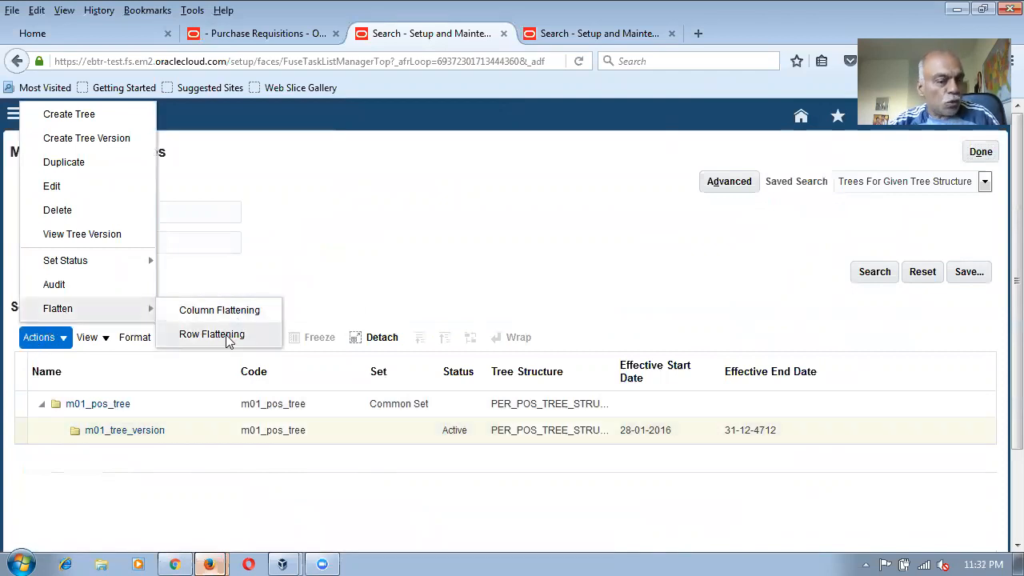
left_click(378, 285)
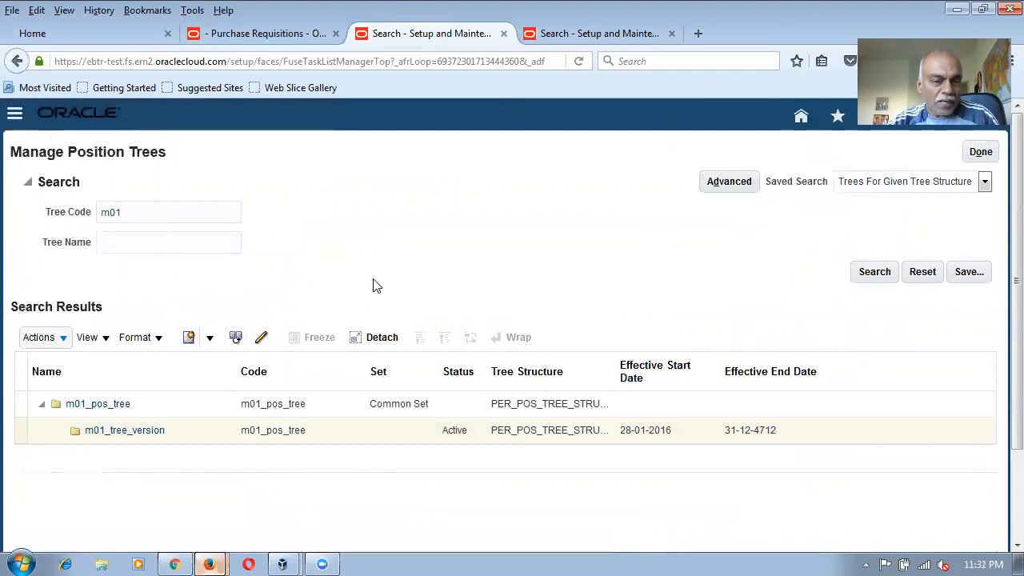
left_click(125, 428)
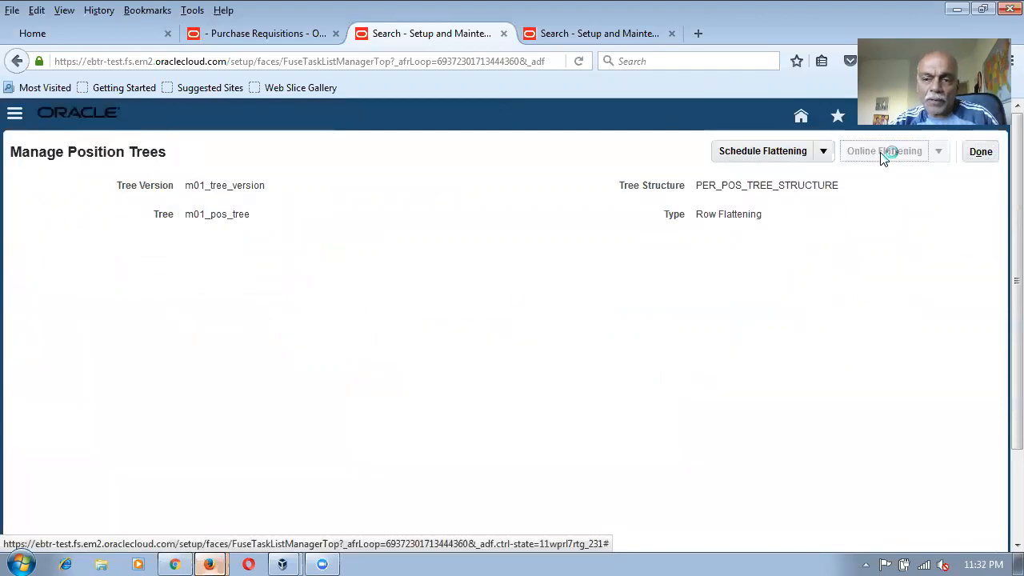
left_click(883, 151)
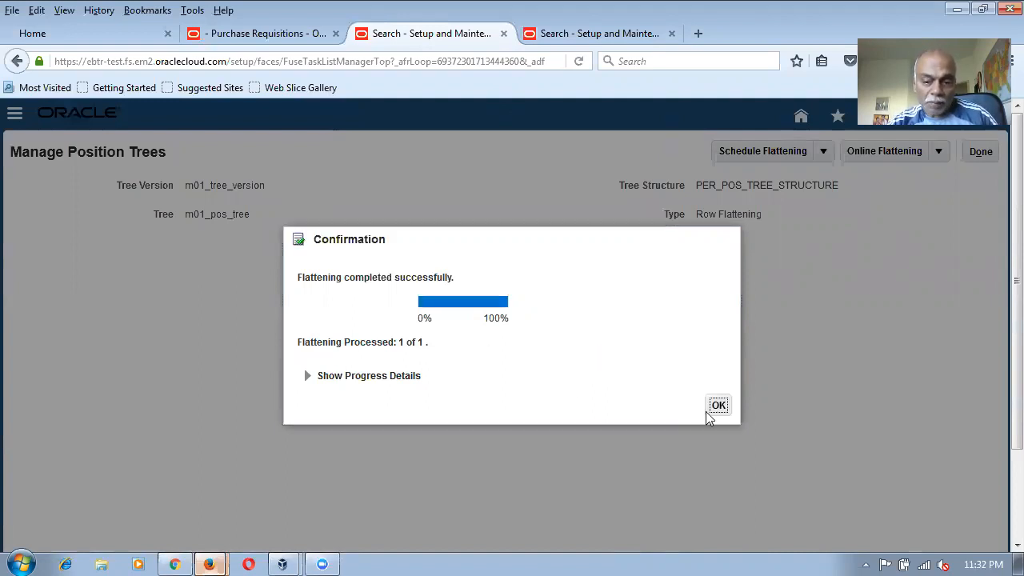
Acknowledge the flattening-completed message and return to the approval rule details.
left_click(717, 405)
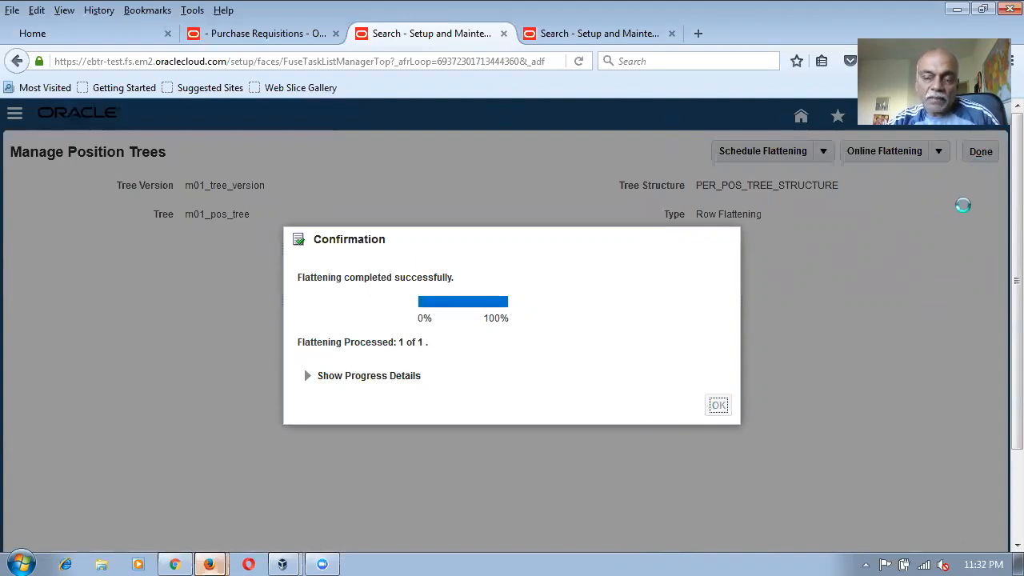
left_click(717, 404)
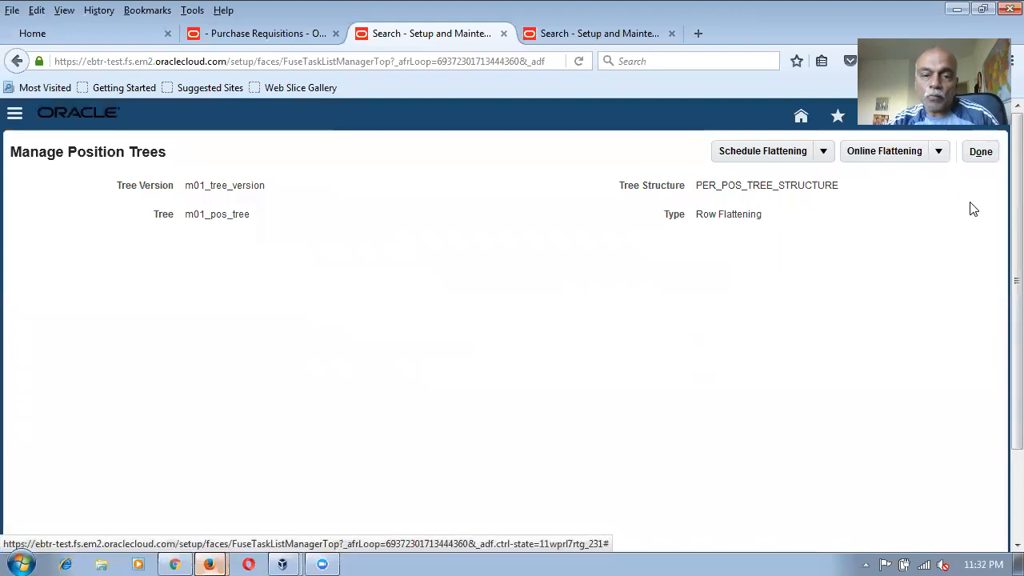
left_click(981, 150)
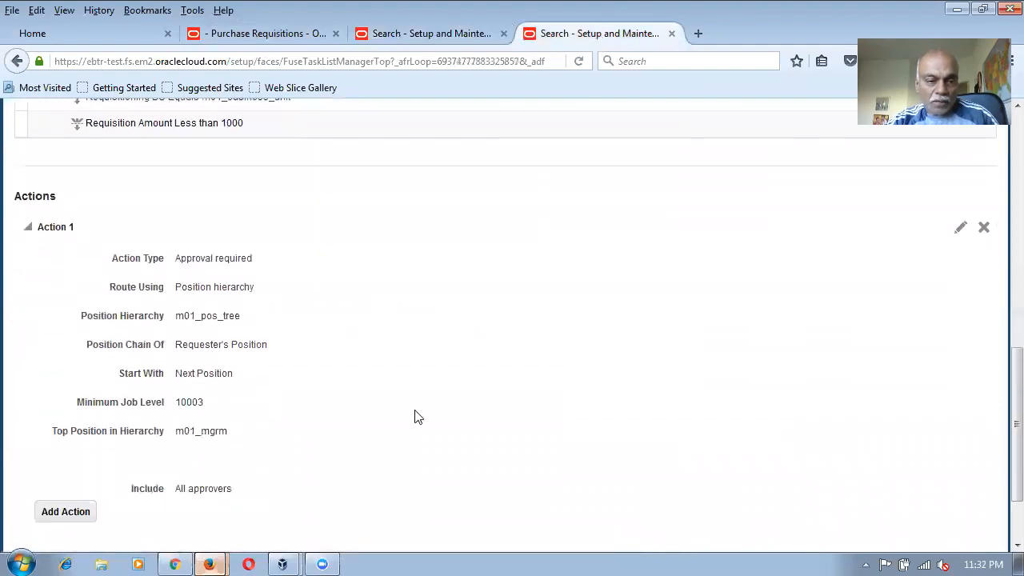
mouse_move(152, 432)
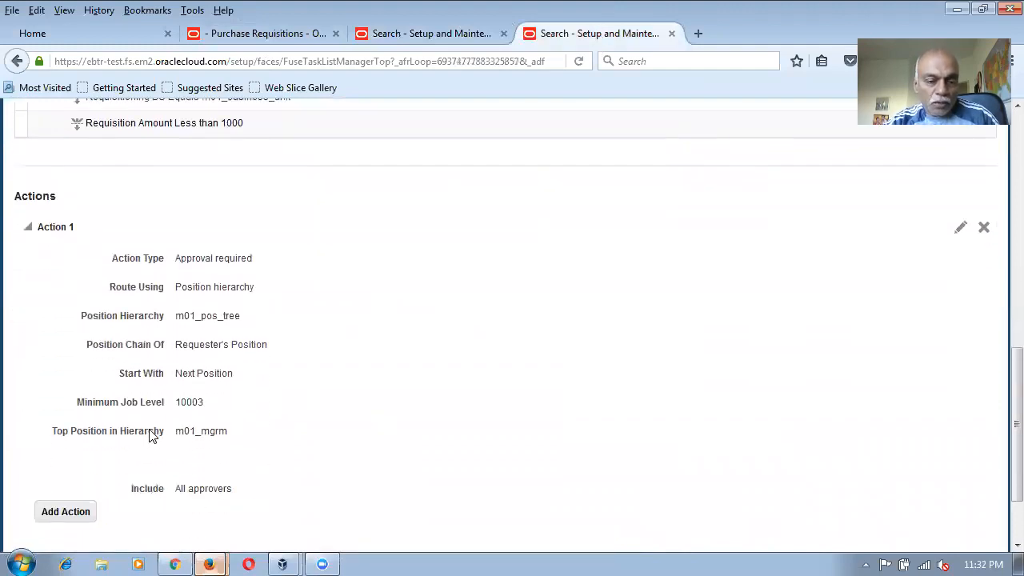
mouse_move(221, 420)
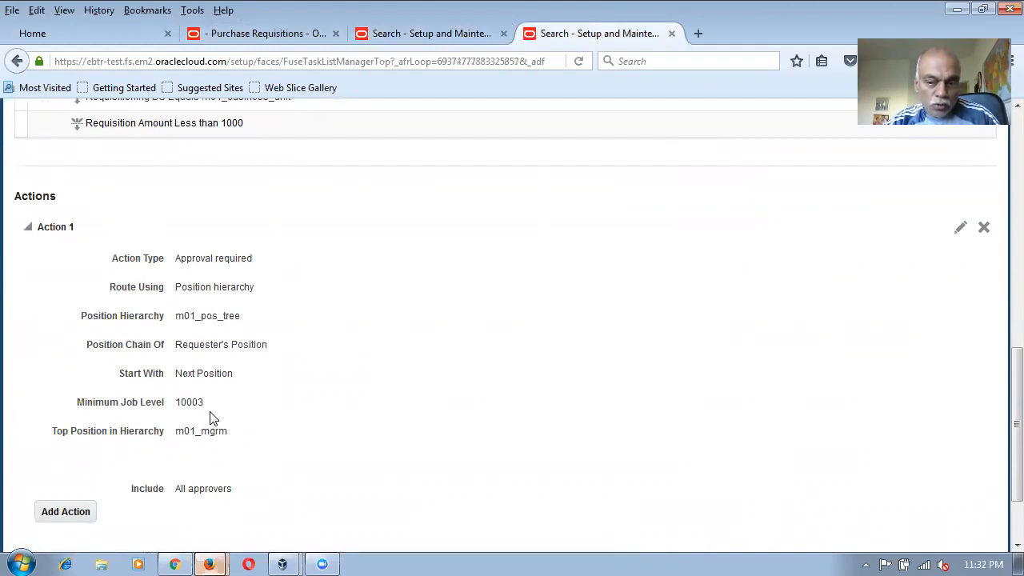
mouse_move(214, 390)
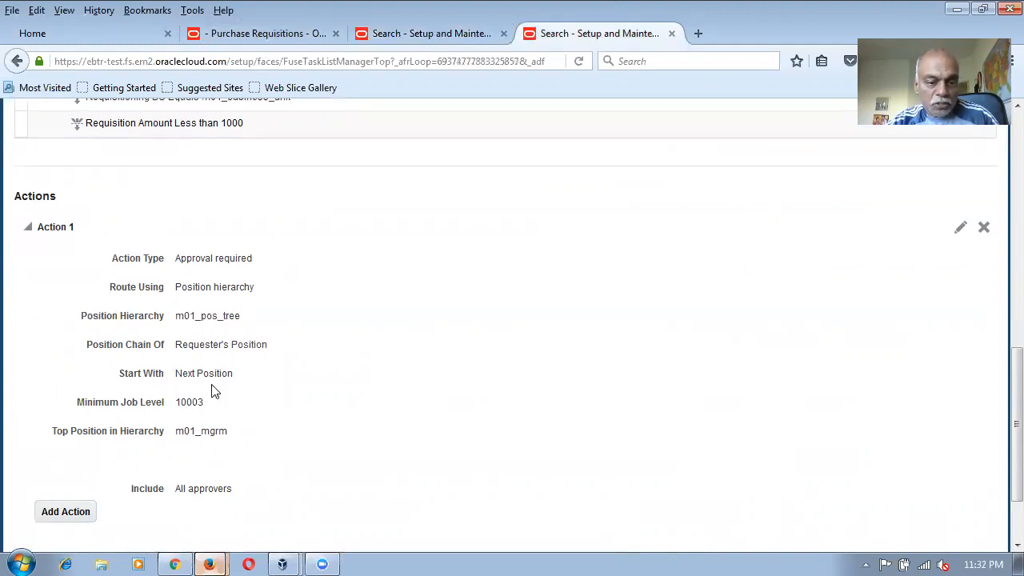
mouse_move(211, 400)
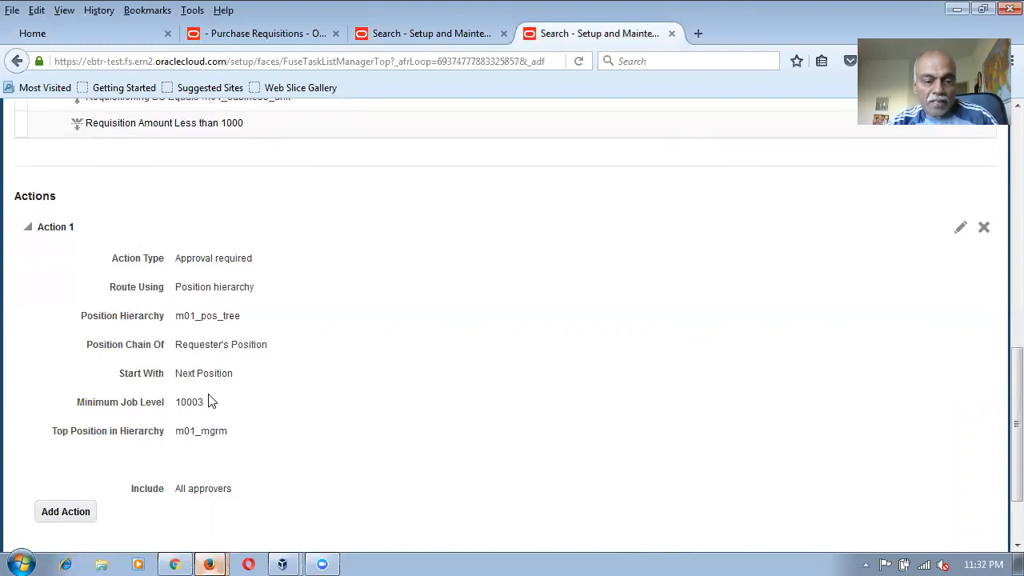
mouse_move(201, 422)
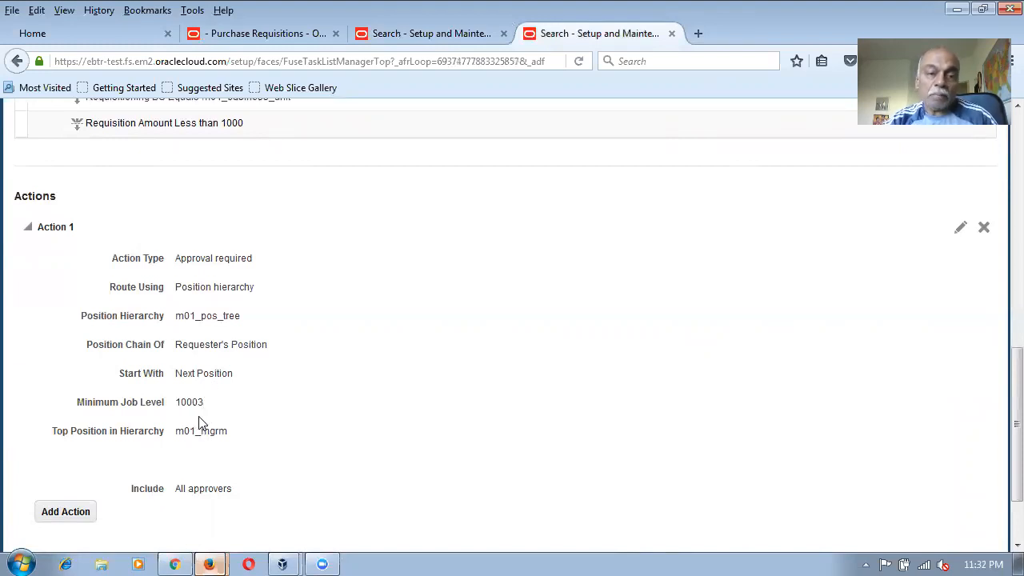
Switch to the Purchase Requisitions browser tab showing requisition 1008.
left_click(264, 32)
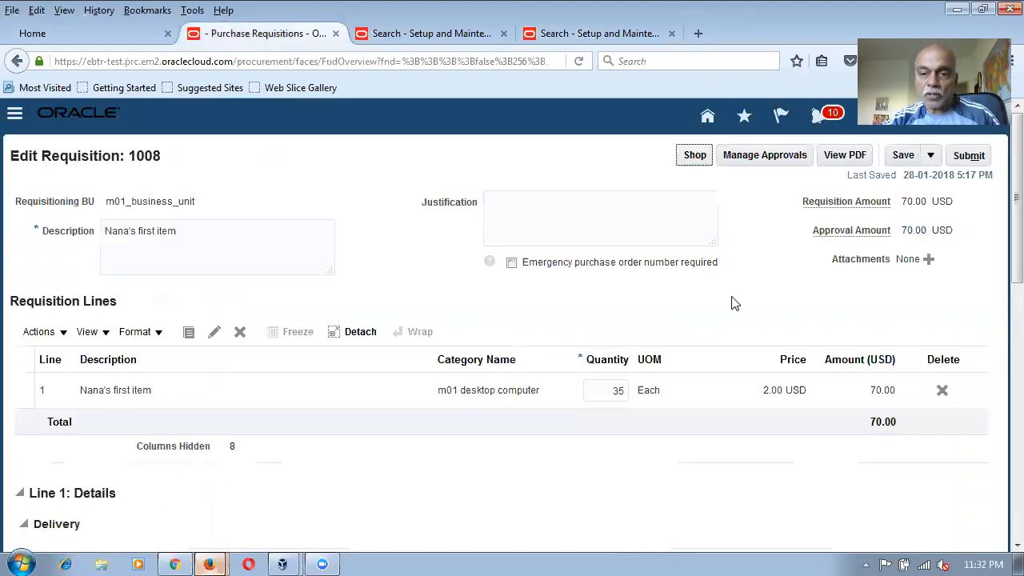
View requisition 1008's Header Stage approvers (m01_amm, m01_mgrm), then return to Setup and Maintenance.
left_click(765, 154)
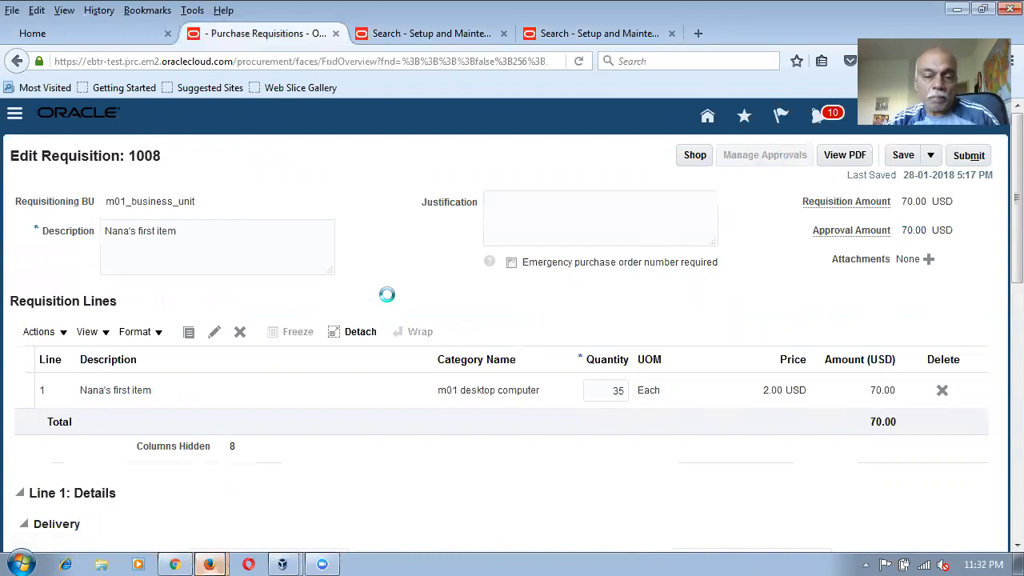
left_click(764, 153)
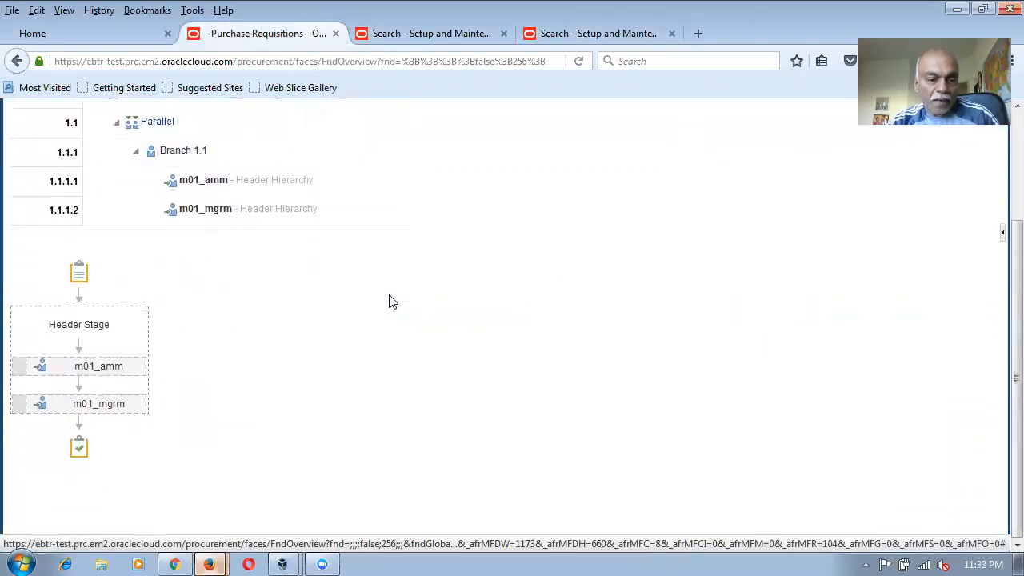
mouse_move(137, 416)
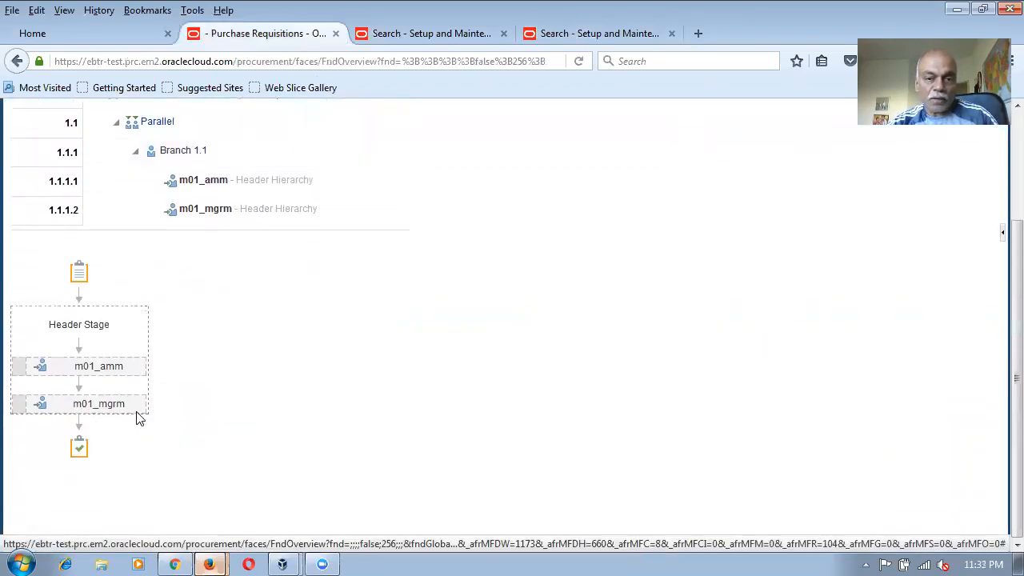
left_click(432, 32)
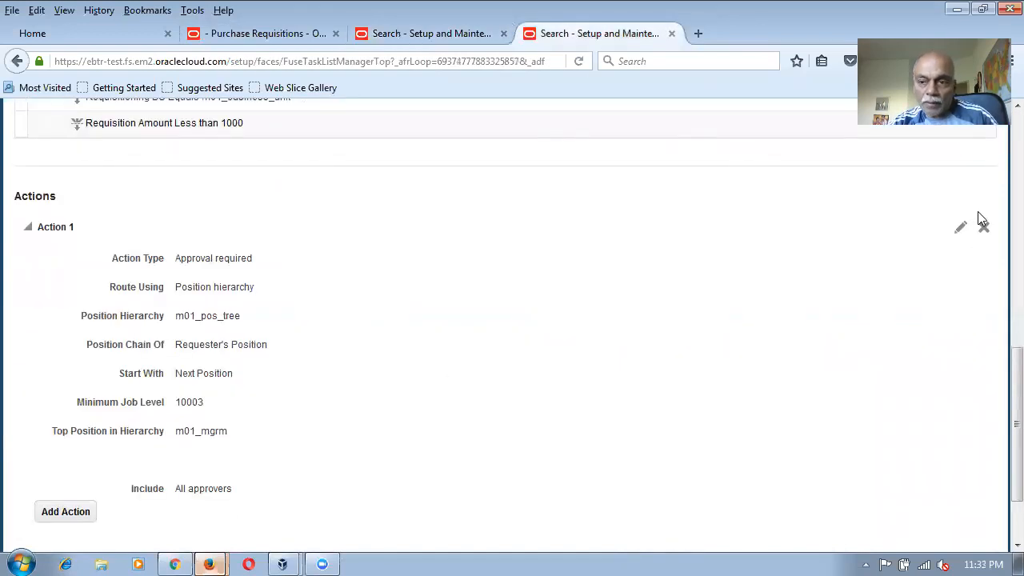
Edit Action 1 so Start With is Requester's Position and confirm.
left_click(960, 227)
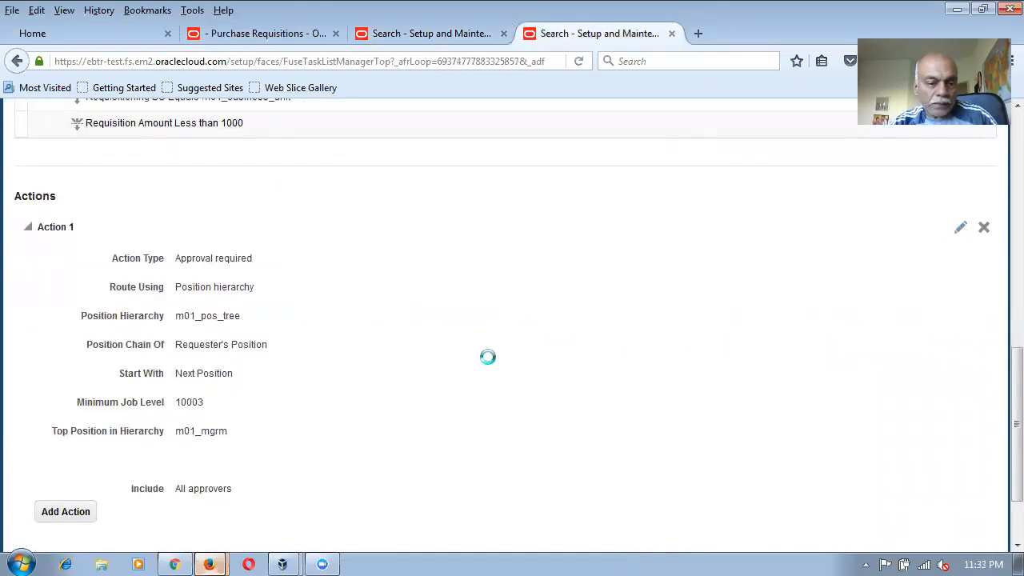
left_click(960, 227)
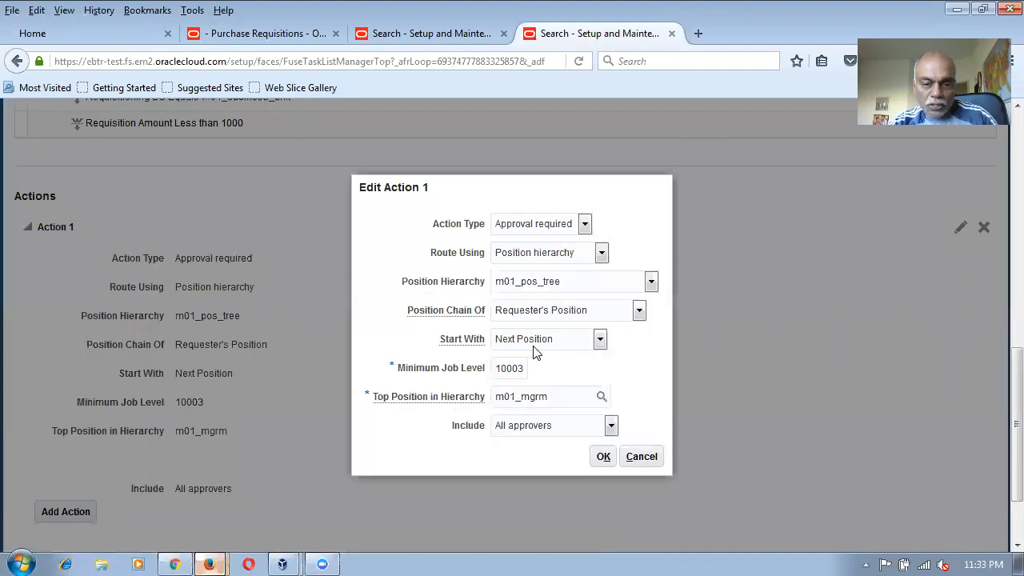
left_click(599, 339)
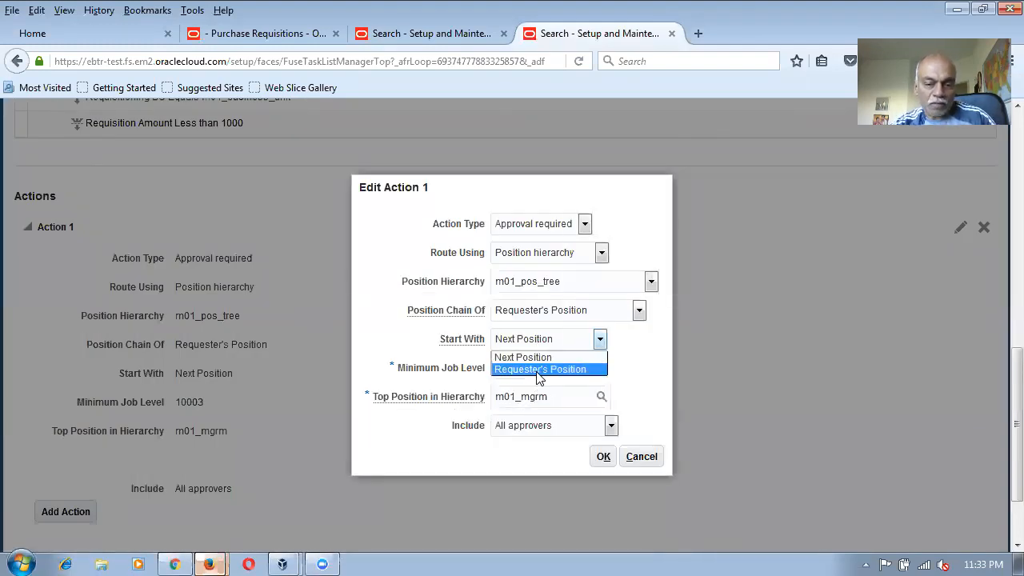
left_click(541, 368)
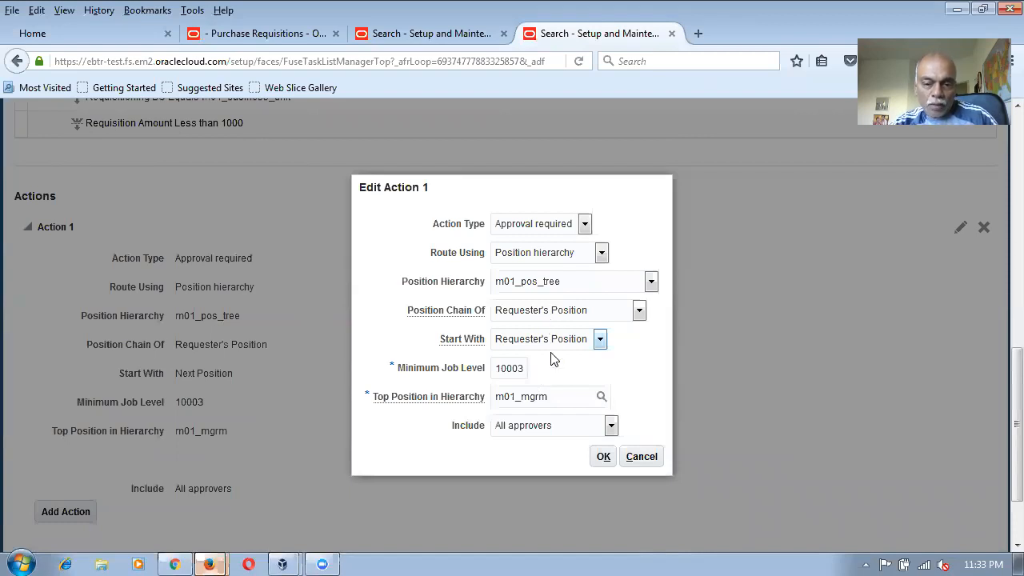
mouse_move(589, 442)
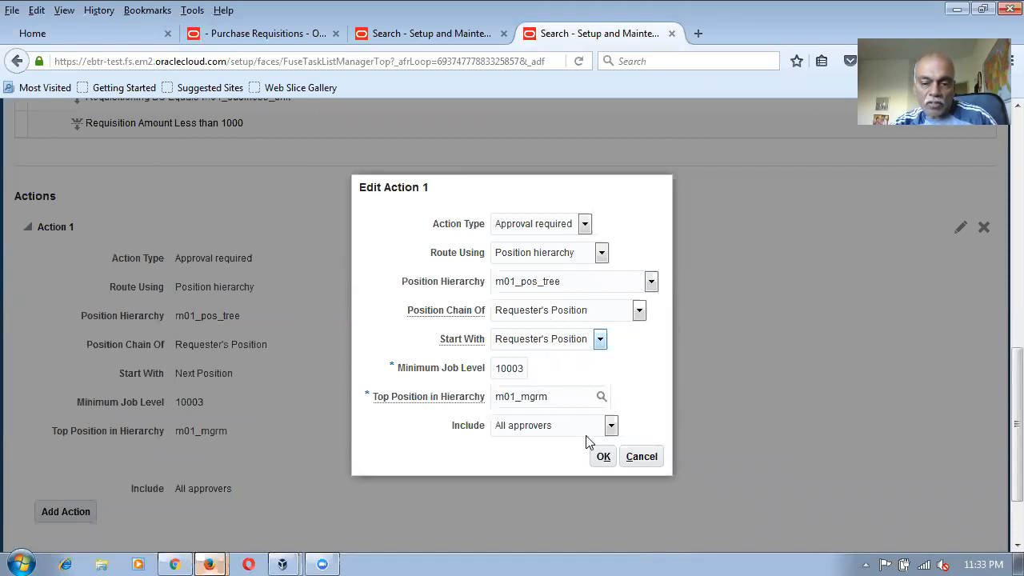
left_click(603, 456)
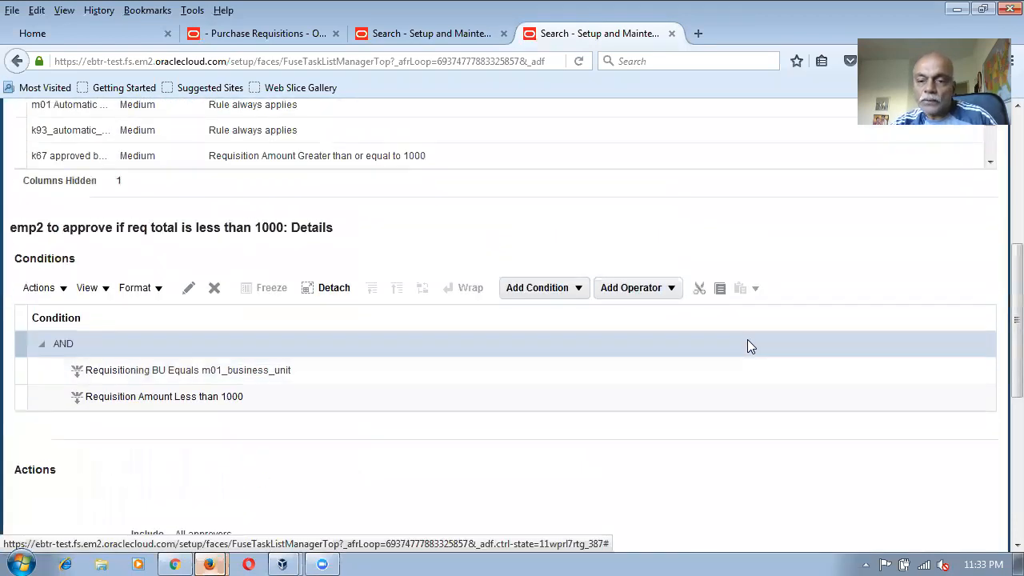
Save the approval rules, deploy them, and answer Yes to the deployment warning.
left_click(846, 150)
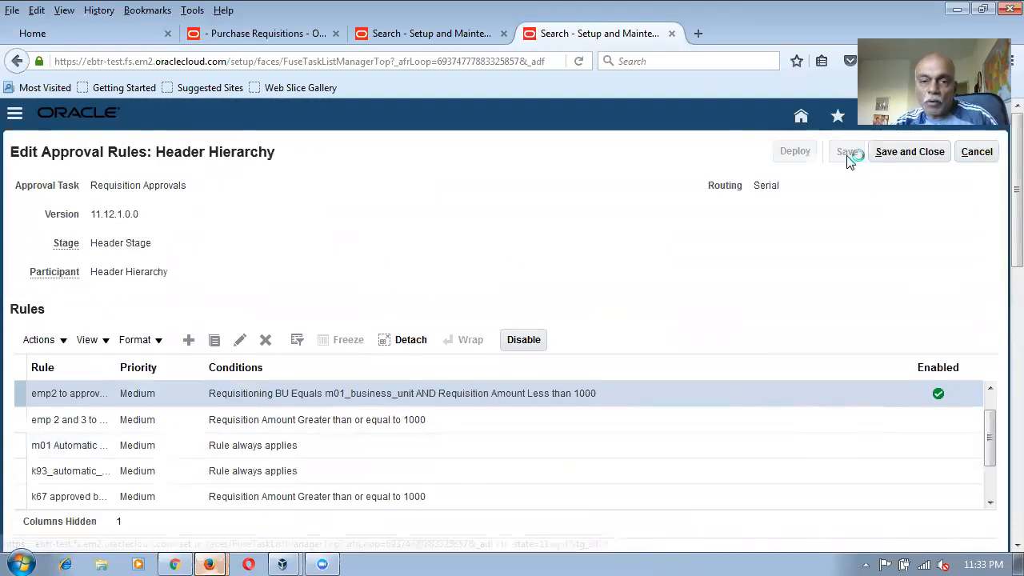
left_click(846, 151)
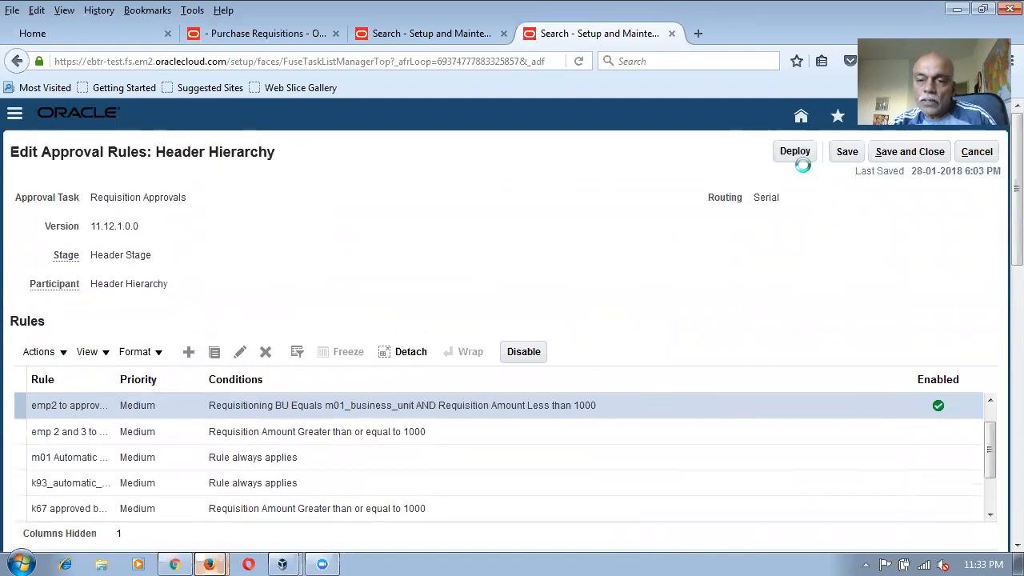
left_click(793, 150)
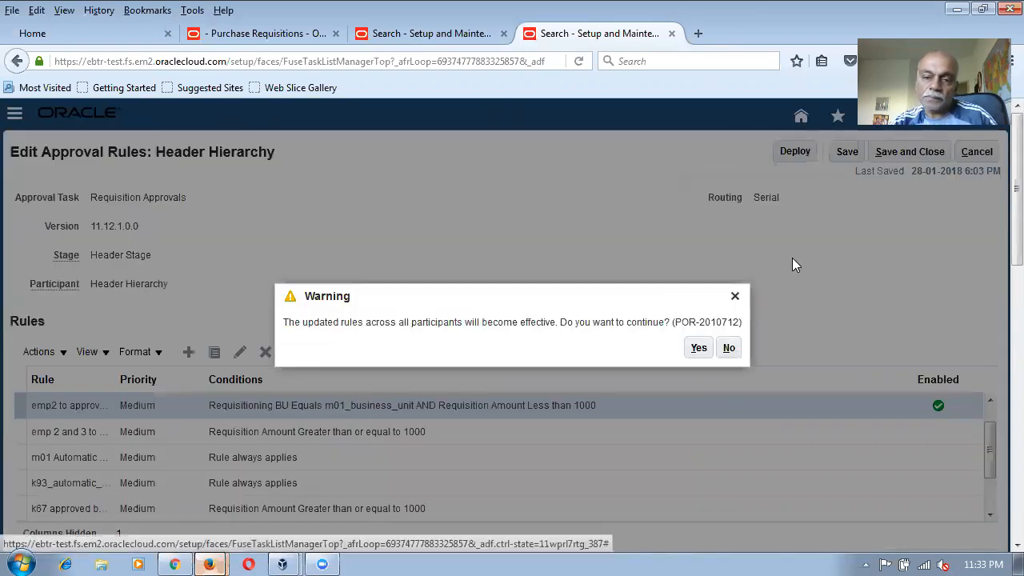
left_click(698, 346)
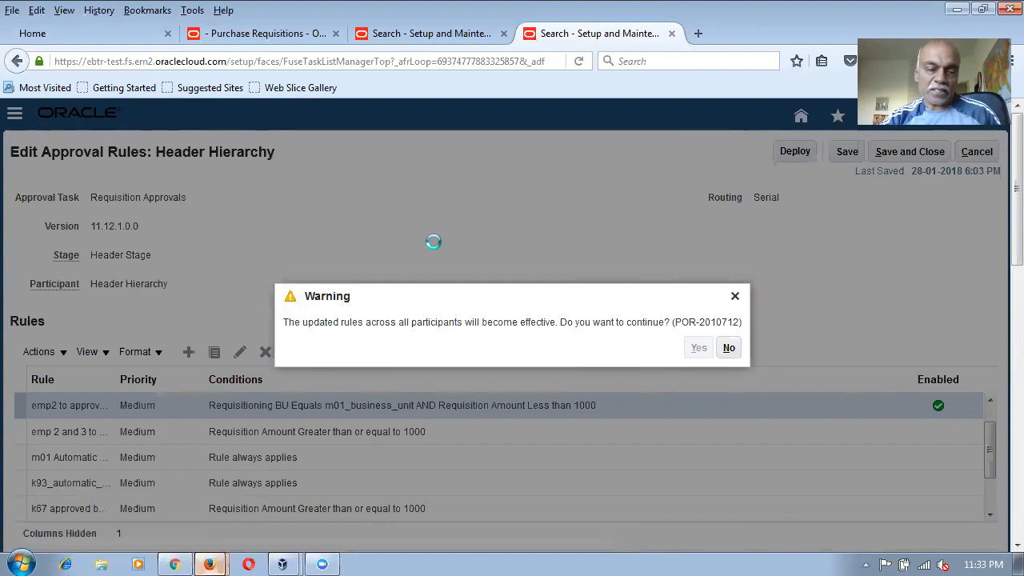
mouse_move(435, 248)
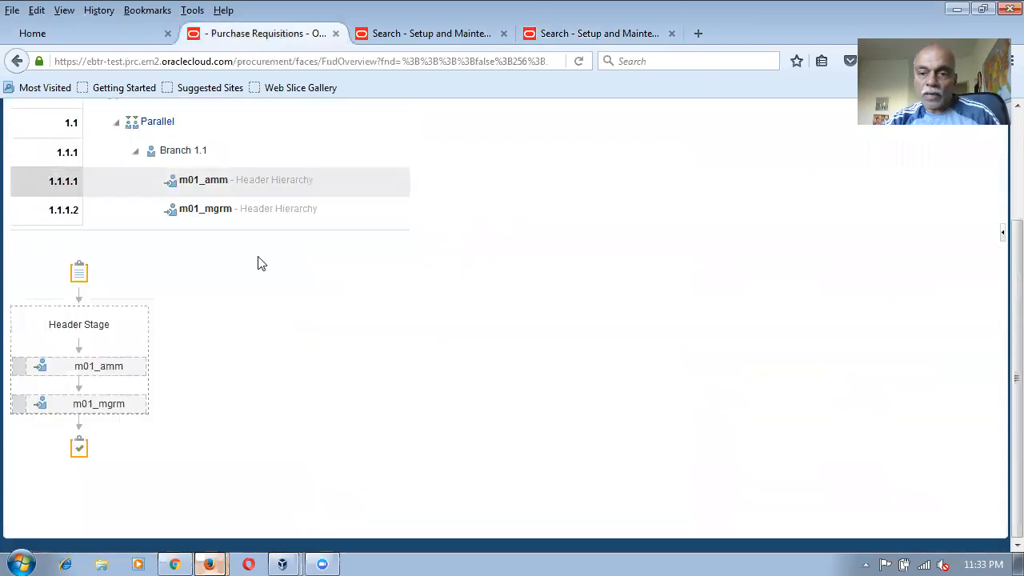
Go back from Manage Approvals to Edit Requisition 1008 and reopen Manage Approvals.
scroll("up", 3)
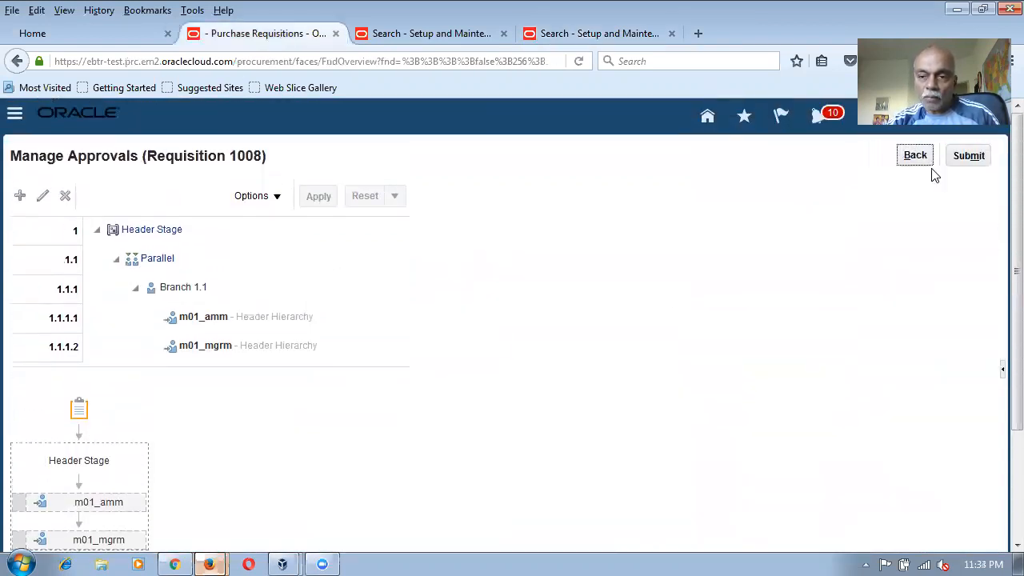
left_click(970, 155)
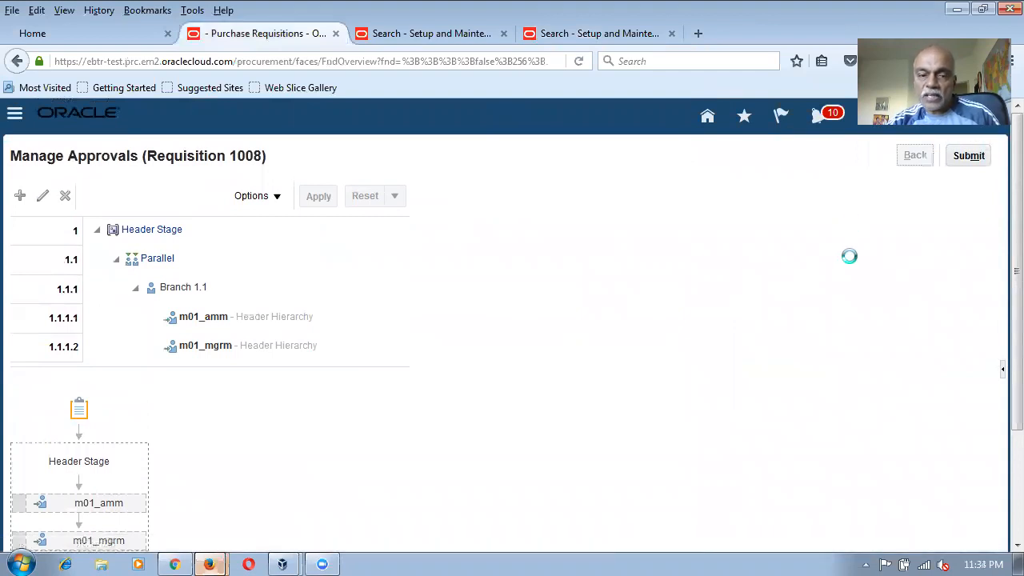
left_click(915, 153)
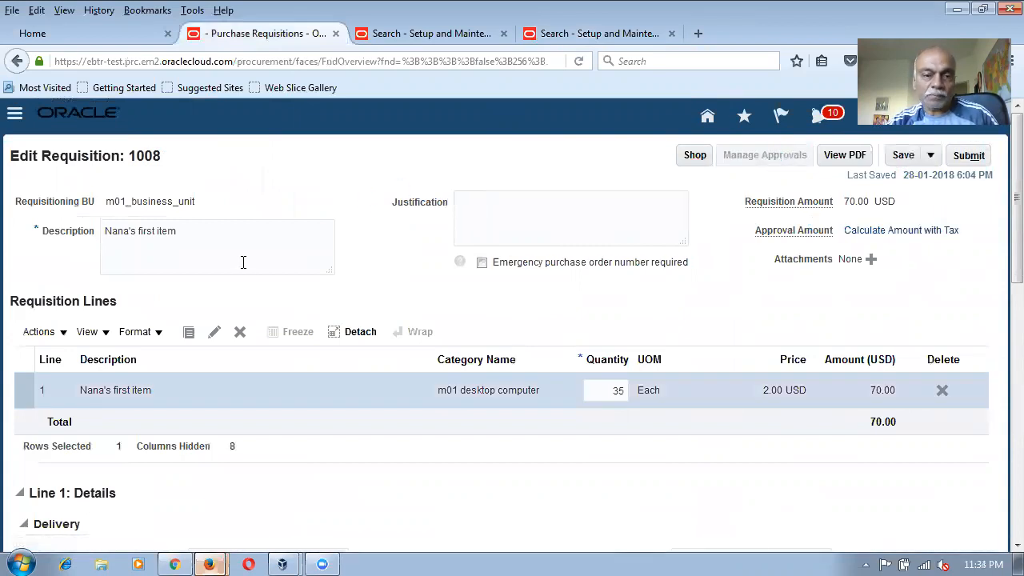
mouse_move(509, 264)
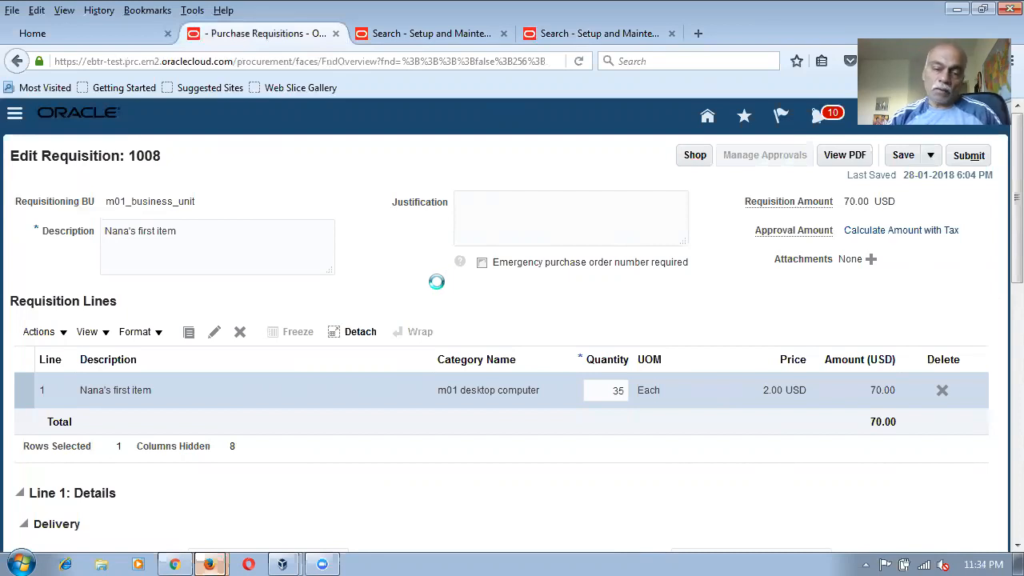
Rebuild requisition 1008's approval chain and review approvers m01_jmm, m01_amm and m01_mgrm.
left_click(763, 154)
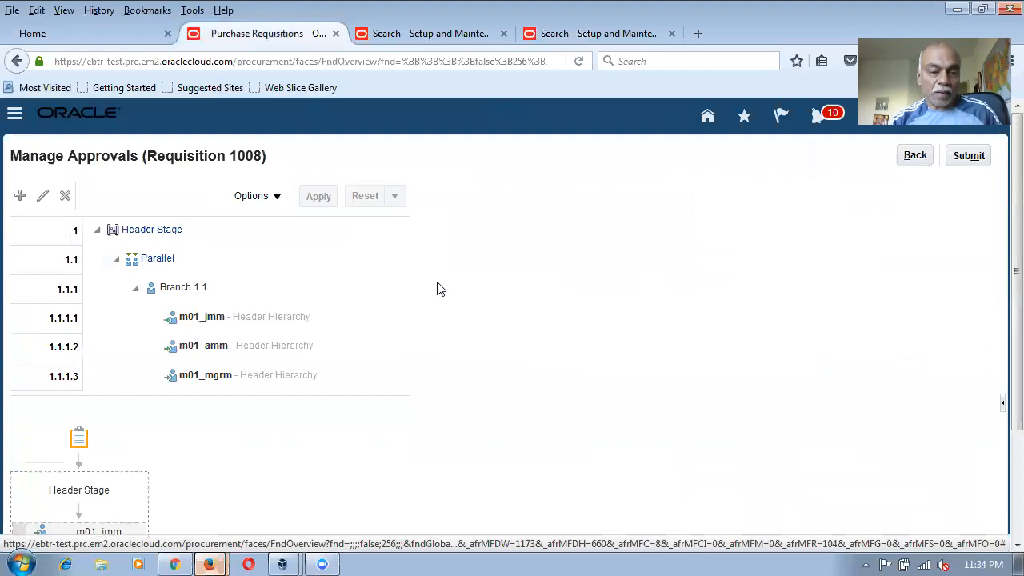
scroll("down", 3)
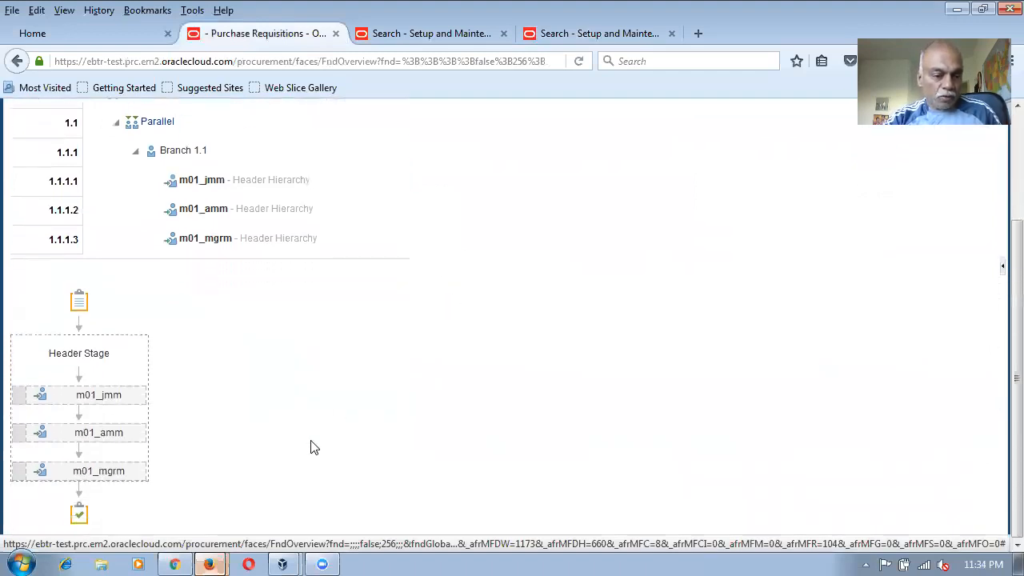
mouse_move(369, 339)
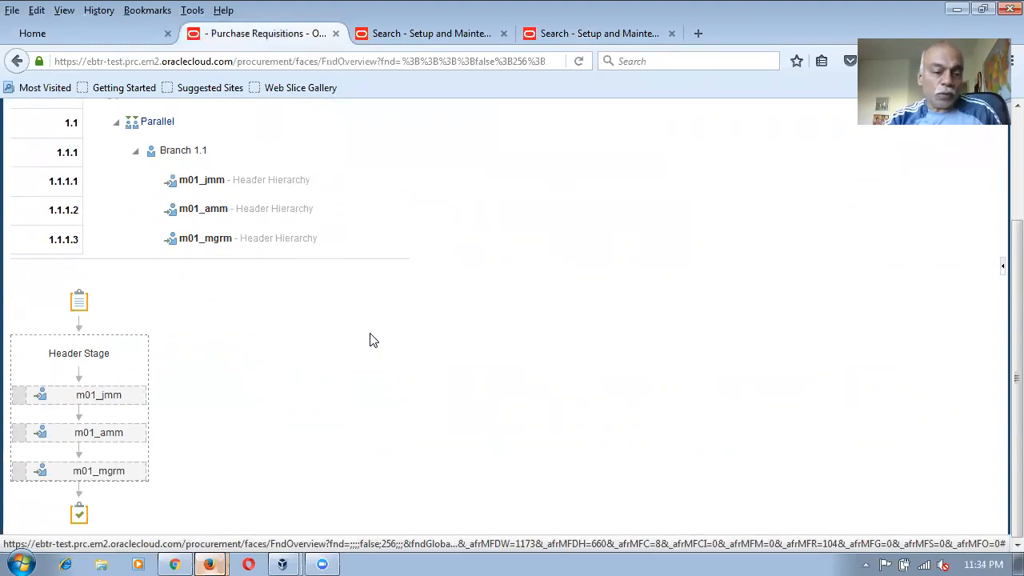
mouse_move(368, 336)
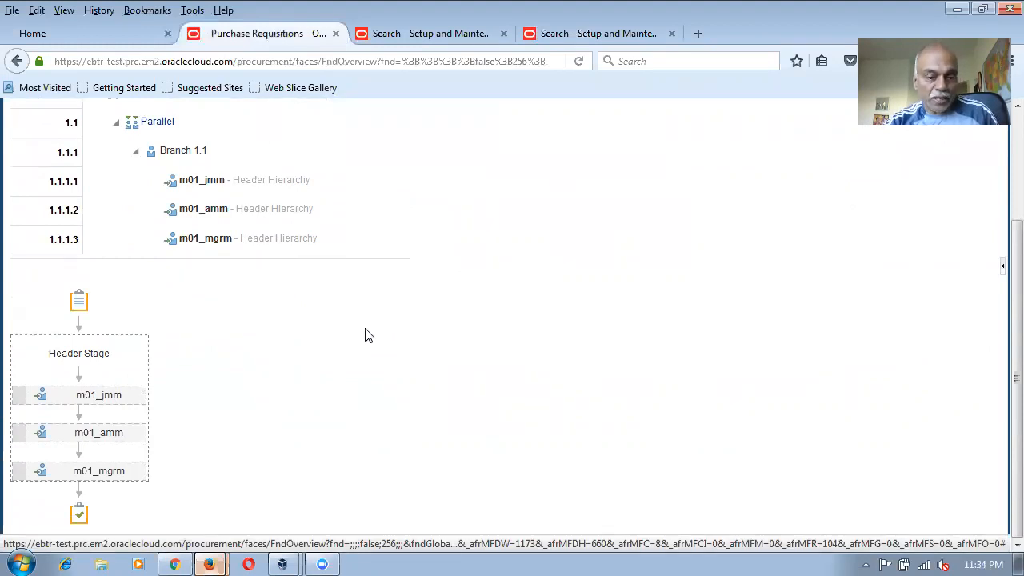
scroll("up", 3)
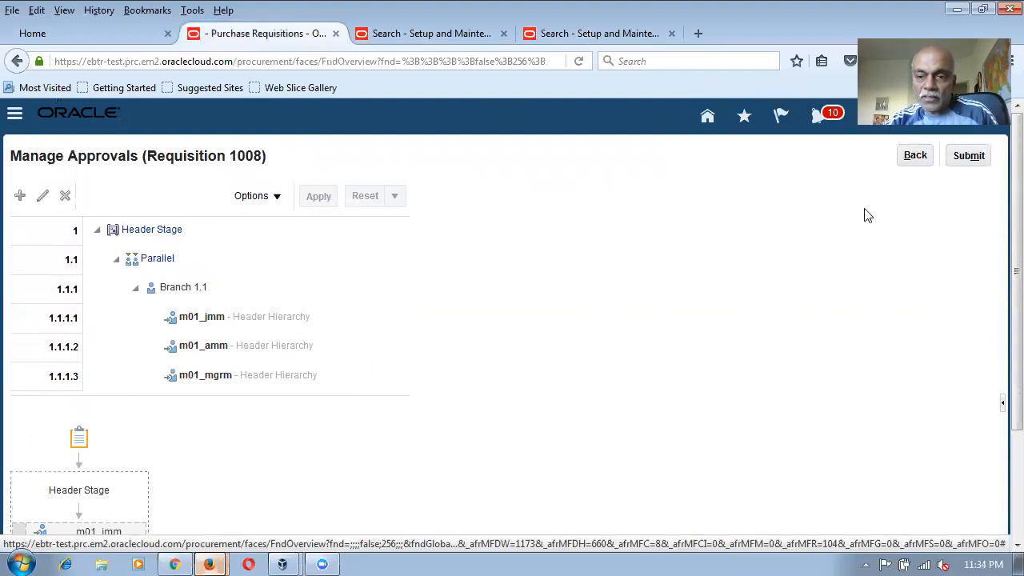
mouse_move(566, 514)
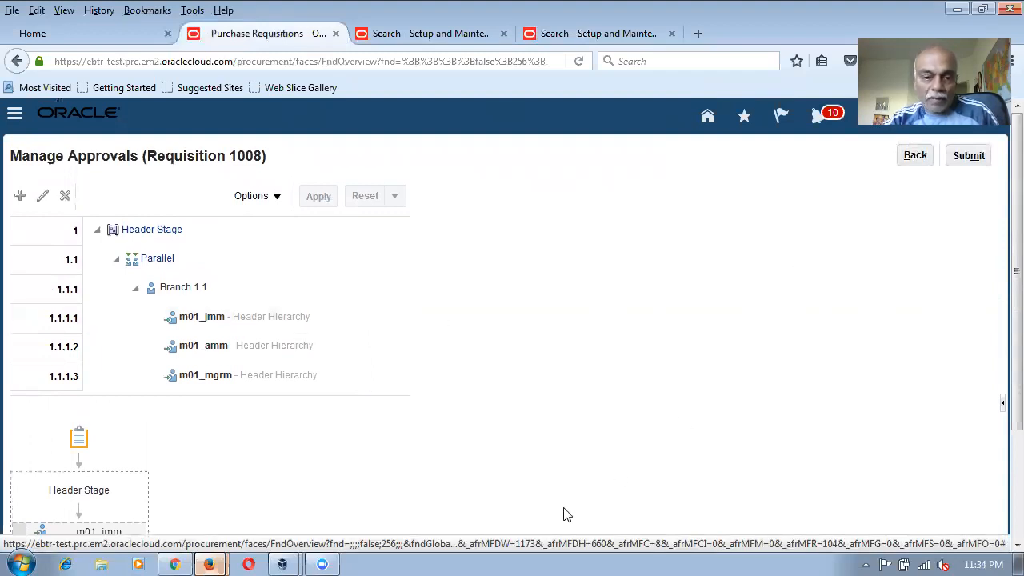